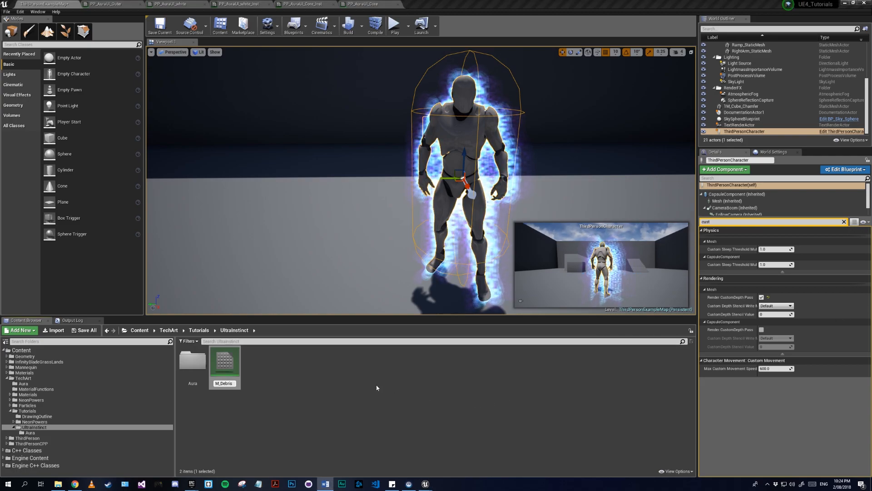
{"action": "mouse_move", "coordinate": [224, 362]}
{"action": "type", "text": "M_UIParticle"}
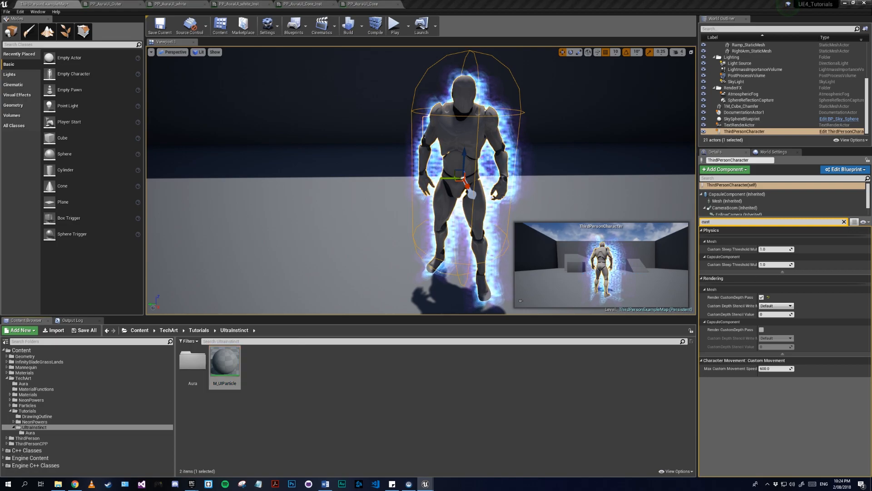
Confirm the new material's name as M_UIParticle in the UltraInstinct folder.
{"action": "left_click", "coordinate": [224, 360]}
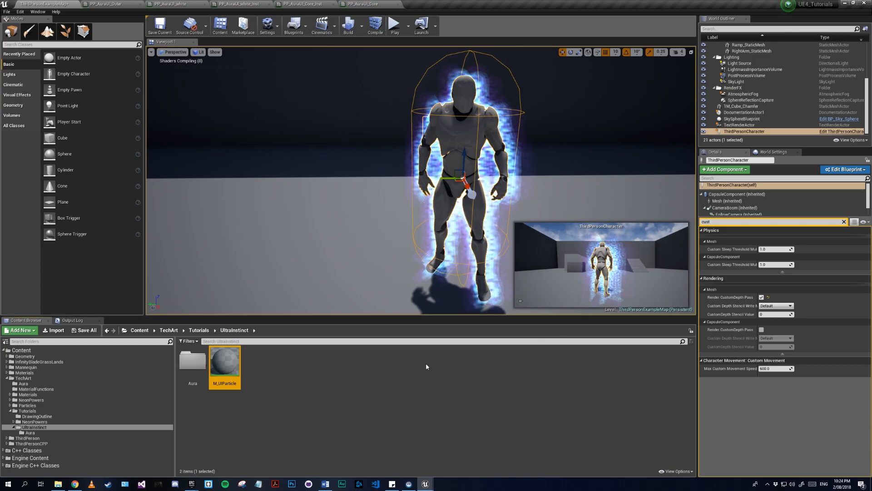
In M_UIParticle's editor, set Blend Mode to Additive and enable Two Sided.
{"action": "double_click", "coordinate": [224, 359]}
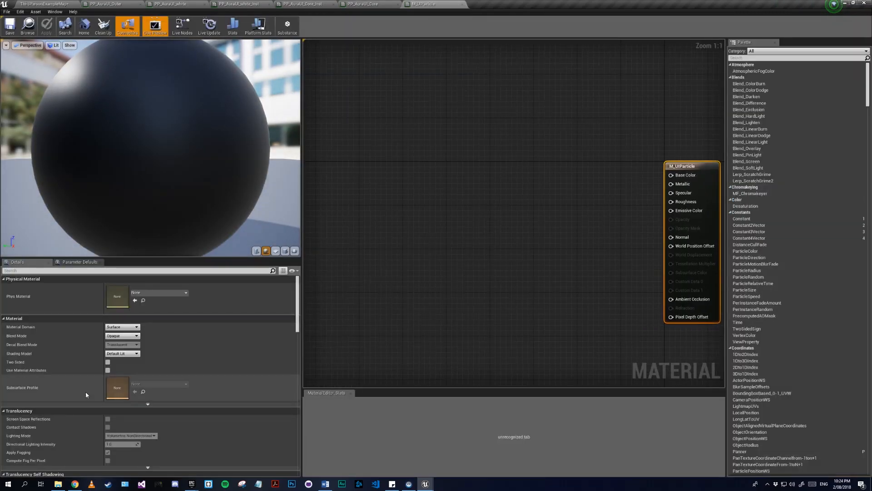
{"action": "left_click", "coordinate": [121, 335]}
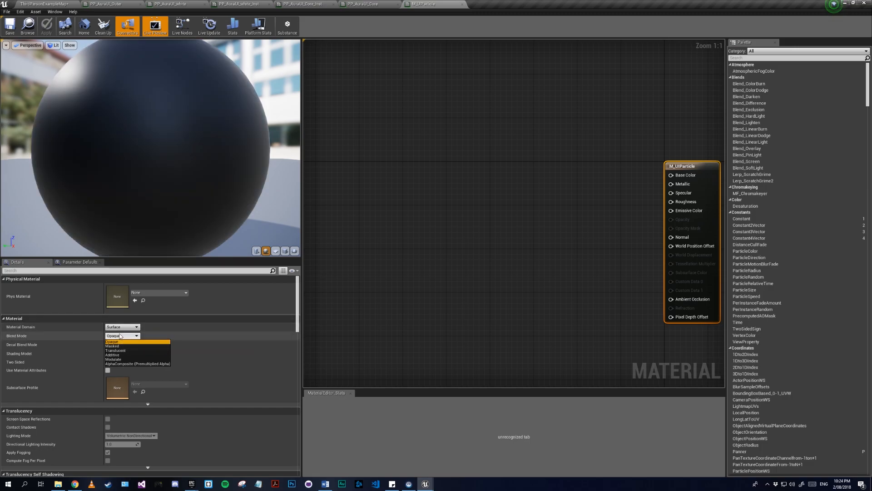
{"action": "left_click", "coordinate": [112, 355]}
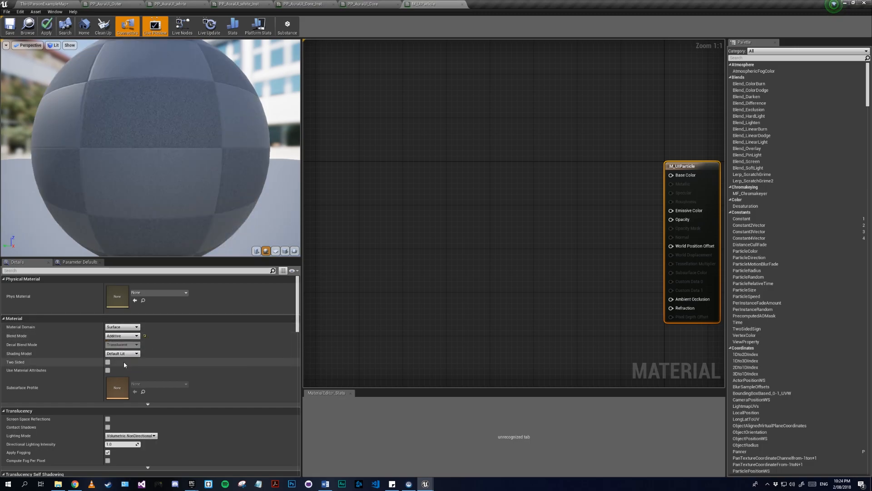
{"action": "left_click", "coordinate": [108, 362]}
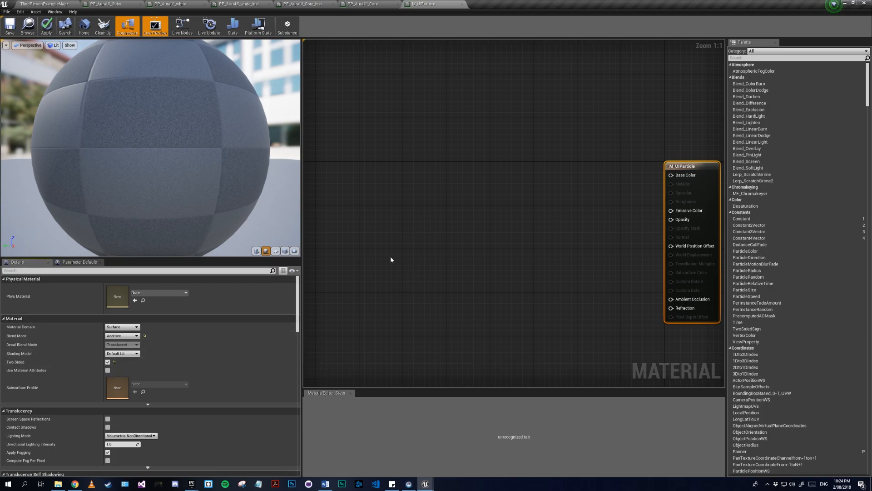
{"action": "right_click", "coordinate": [391, 260]}
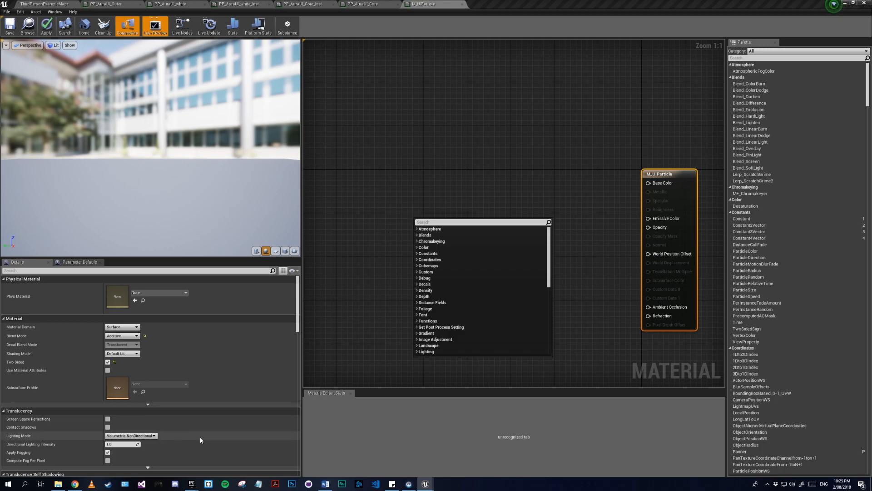
Flag Used with Particle Sprites and add a Particle Color node feeding Emissive and Opacity.
{"action": "scroll", "scroll_direction": "down", "scroll_amount": 3}
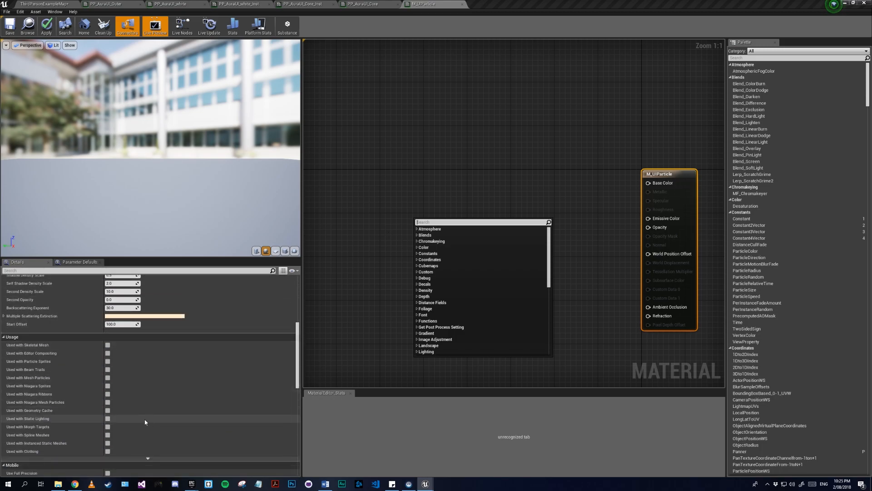
{"action": "mouse_move", "coordinate": [68, 361]}
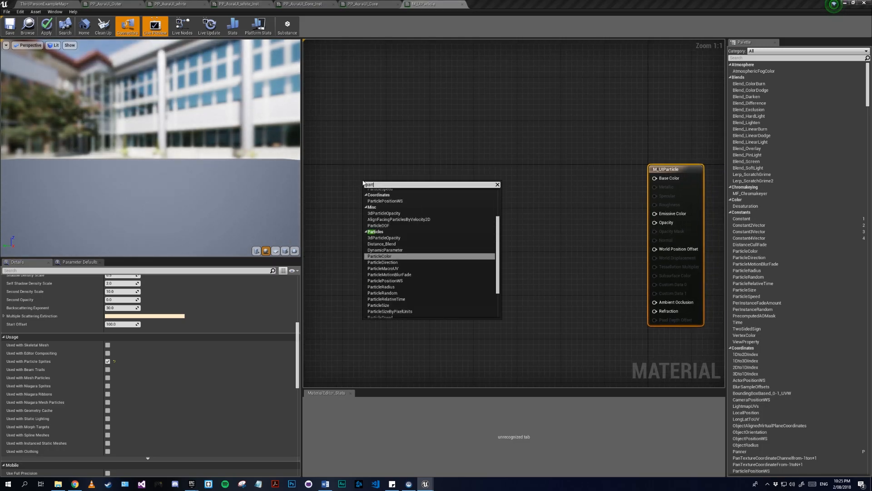
{"action": "type", "text": "particle"}
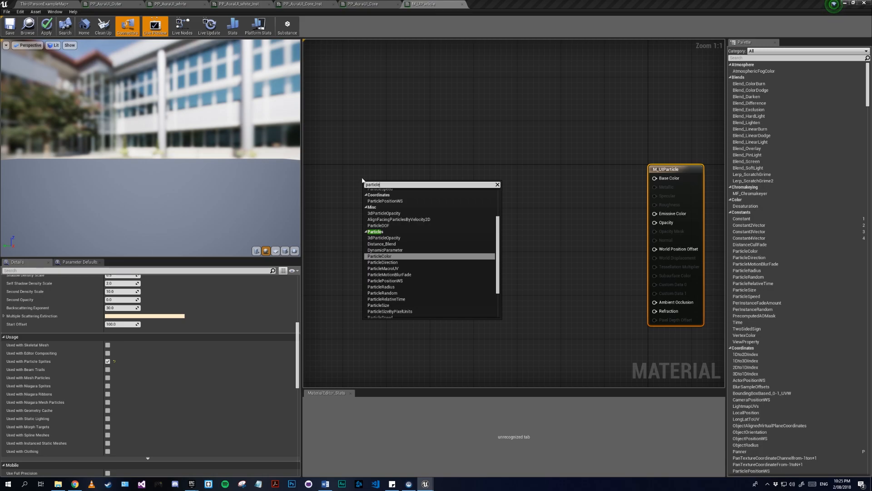
{"action": "left_click", "coordinate": [378, 256]}
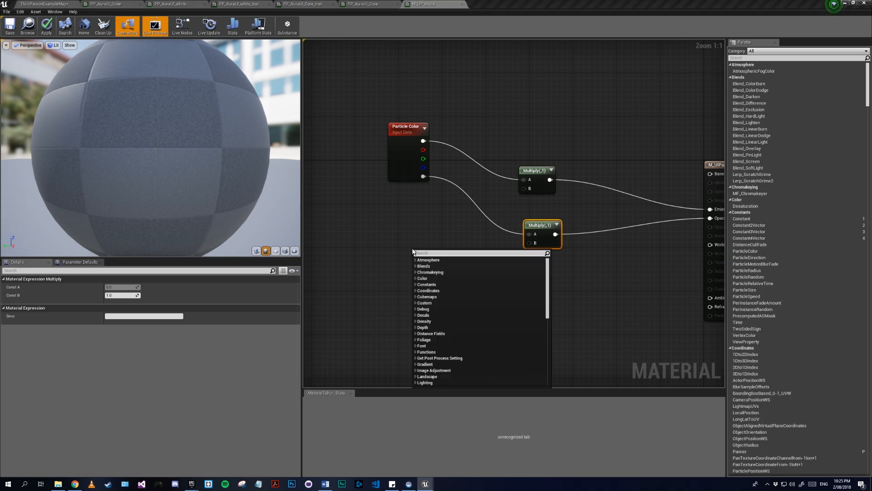
Mask both Multiply nodes with a RadialGradientExponential multiplied by 10.0 and apply the material.
{"action": "scroll", "scroll_direction": "down", "scroll_amount": 3}
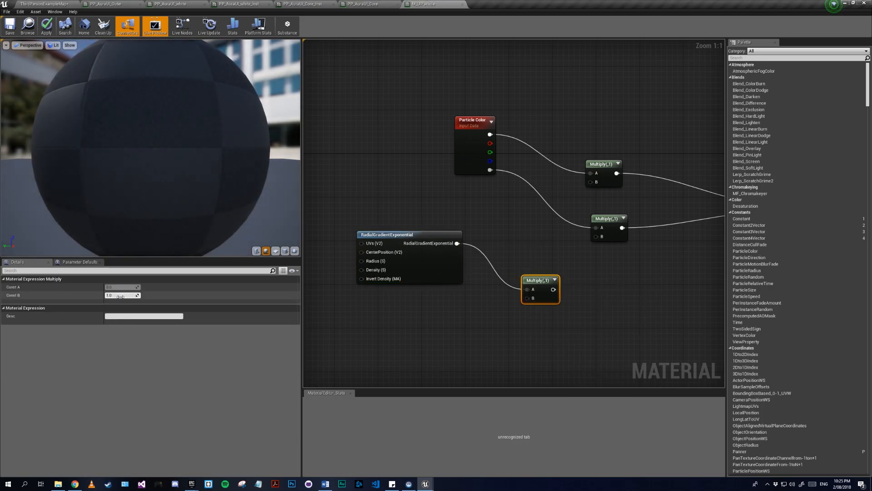
{"action": "type", "text": "10.0"}
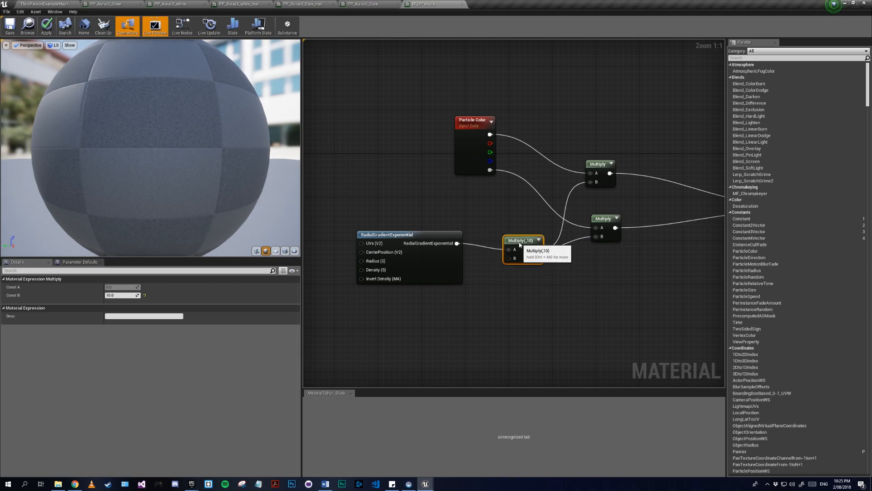
{"action": "left_click", "coordinate": [46, 24]}
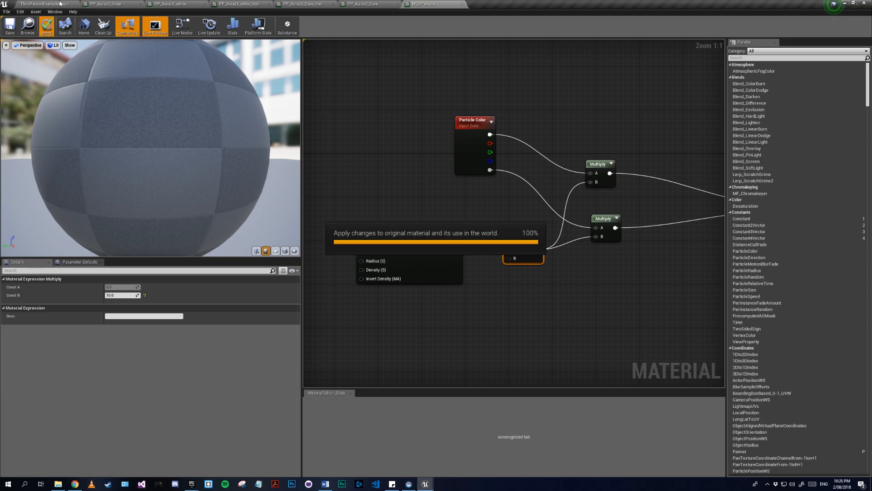
{"action": "left_click", "coordinate": [47, 26]}
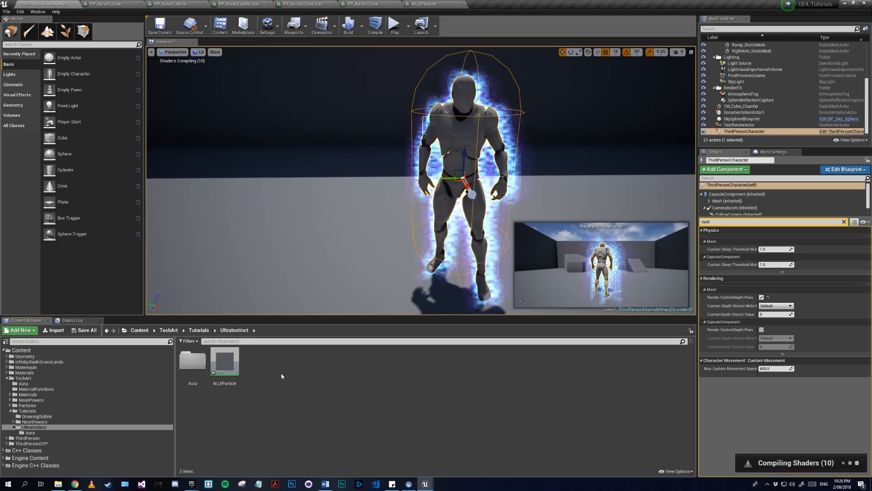
Create a Particles folder holding the new particle system P_UIParticles and open it in Cascade.
{"action": "right_click", "coordinate": [281, 376]}
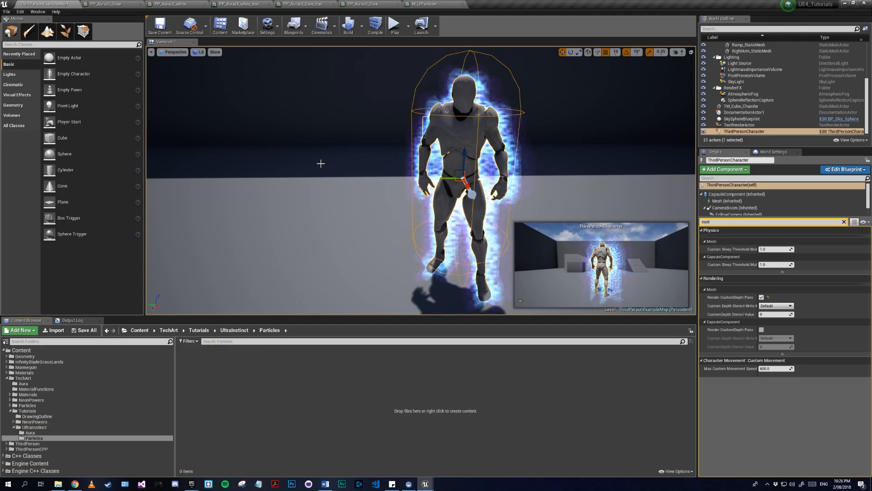
{"action": "right_click", "coordinate": [436, 410]}
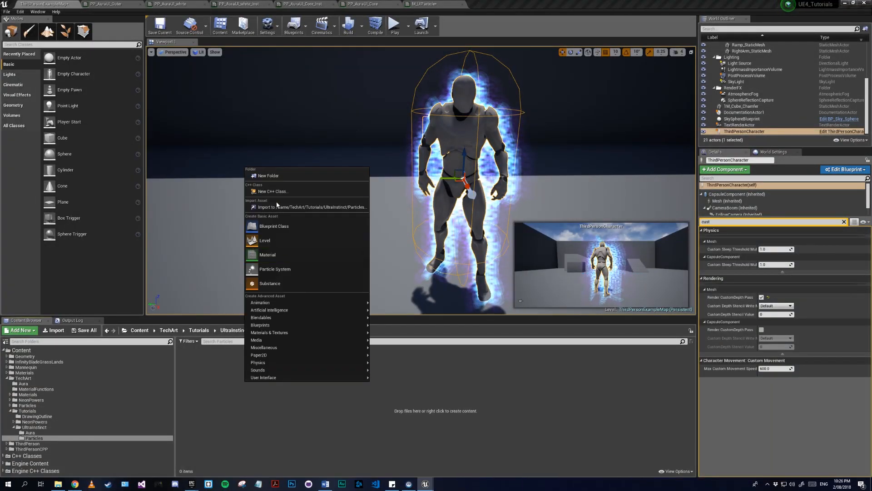
{"action": "left_click", "coordinate": [274, 268]}
{"action": "type", "text": "P_UIParticle"}
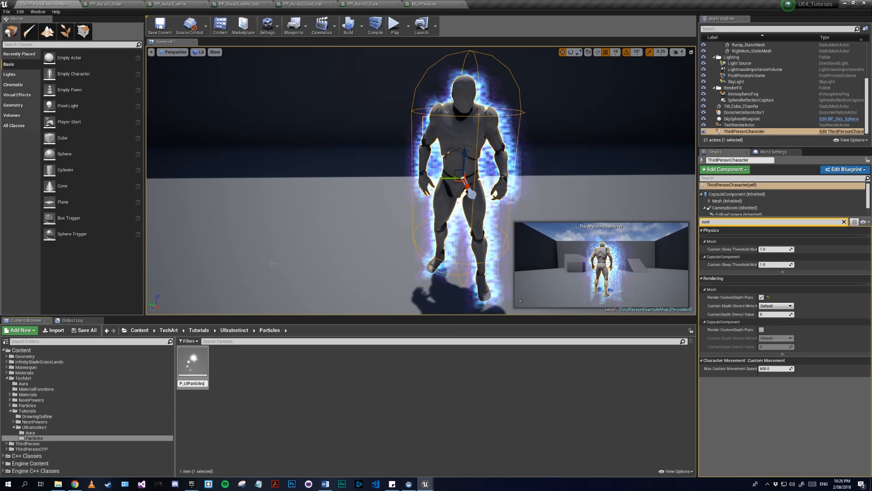
{"action": "double_click", "coordinate": [192, 361]}
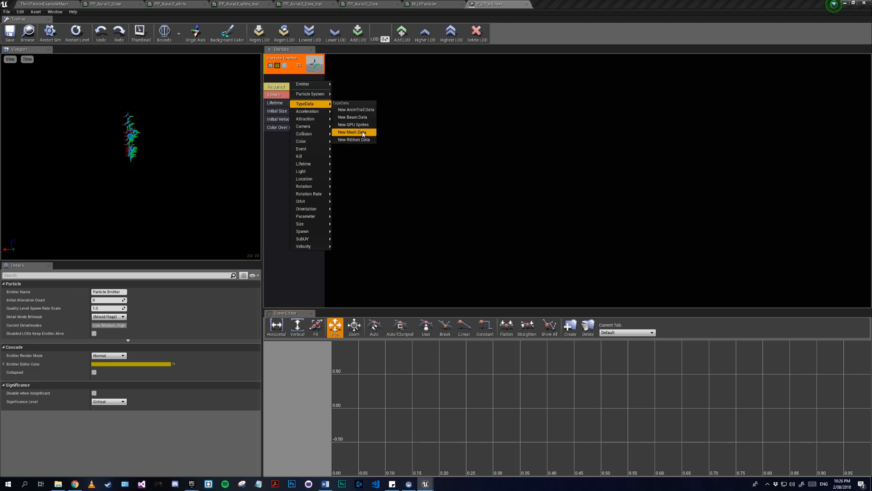
Make the emitter GPU sprites using M_UIParticle and show its spawn settings for rate scale 20.
{"action": "left_click", "coordinate": [353, 124]}
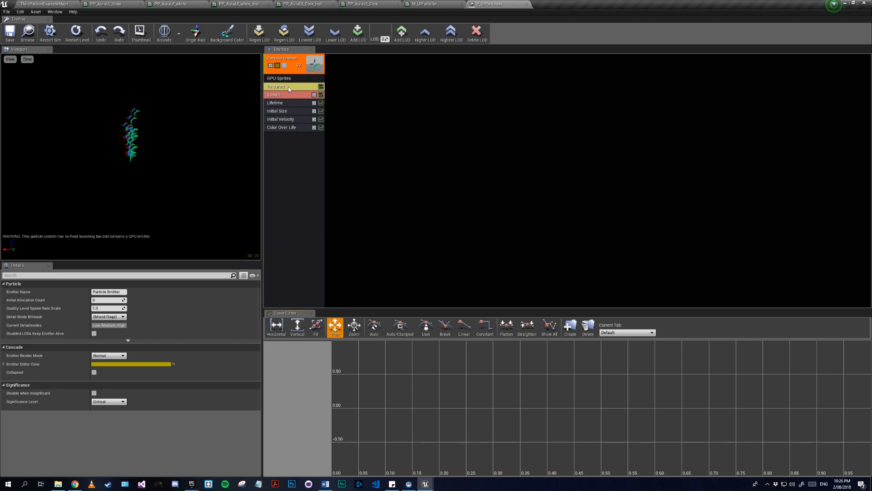
{"action": "left_click", "coordinate": [276, 86]}
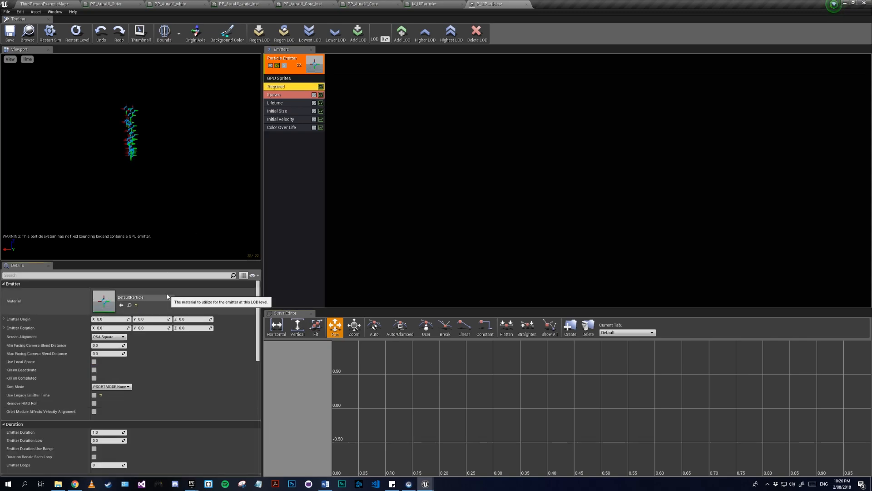
{"action": "left_click", "coordinate": [171, 296]}
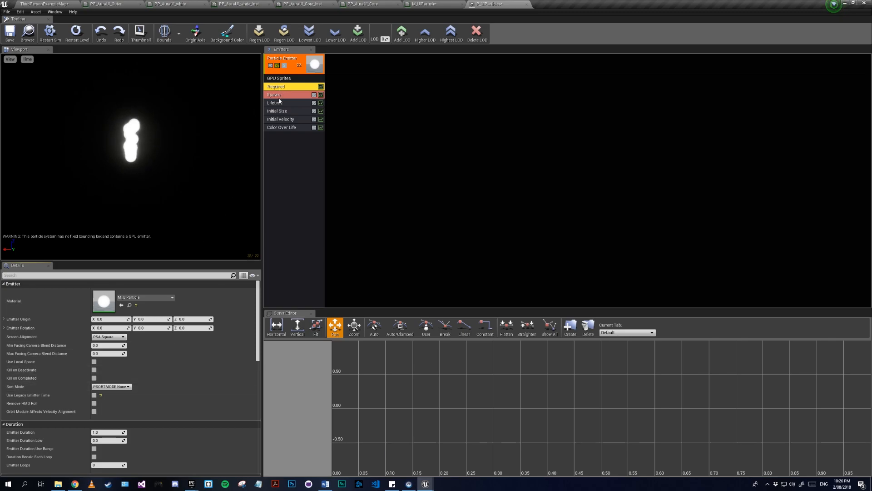
{"action": "left_click", "coordinate": [273, 94]}
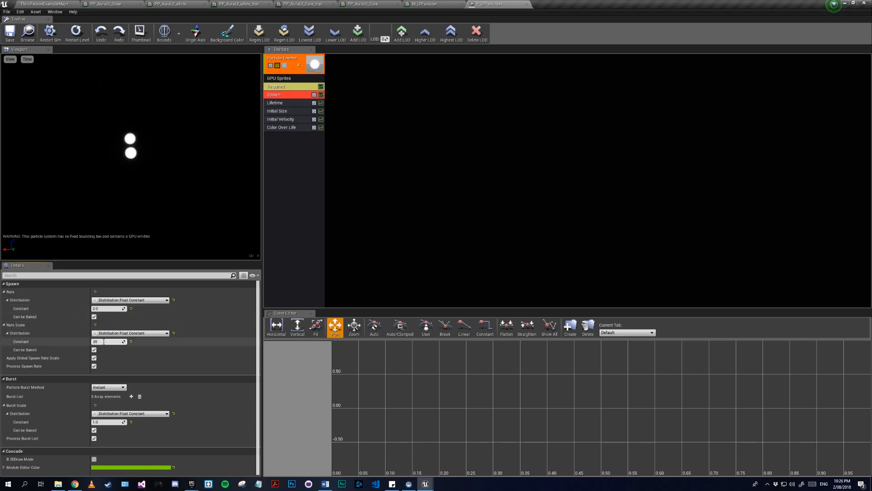
In Initial Size, set Start Size Max to 3.0 and Min to 1.0.
{"action": "left_click", "coordinate": [282, 58]}
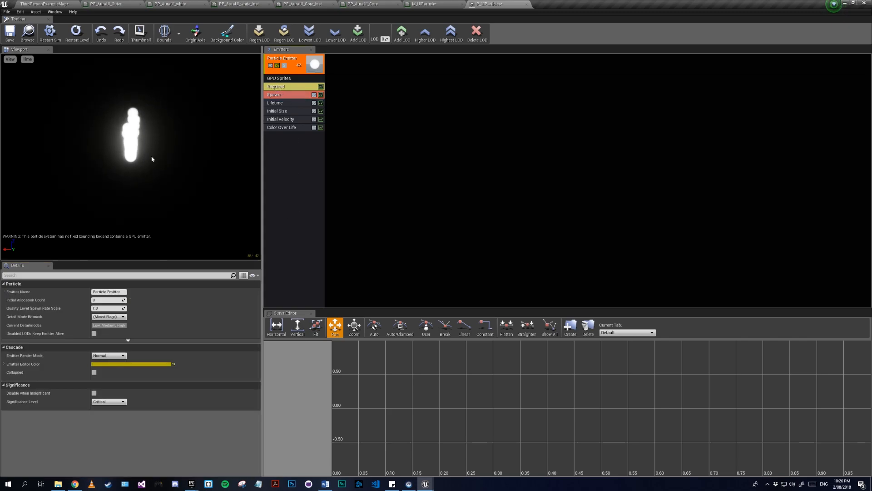
{"action": "left_click", "coordinate": [273, 94]}
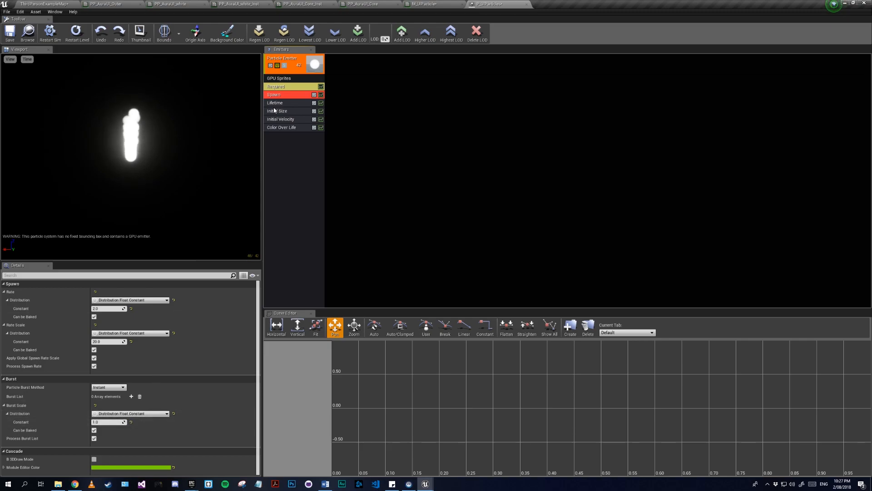
{"action": "left_click", "coordinate": [275, 102]}
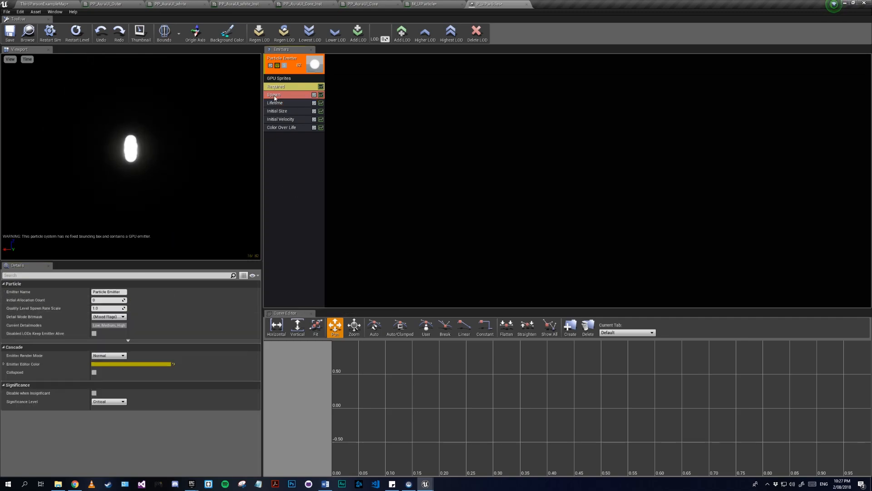
{"action": "left_click", "coordinate": [280, 111]}
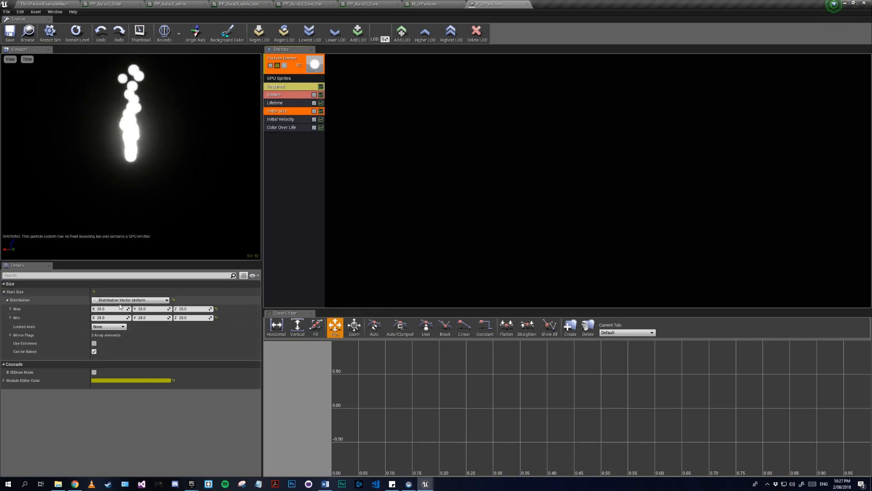
{"action": "triple_click", "coordinate": [106, 308]}
{"action": "type", "text": "3"}
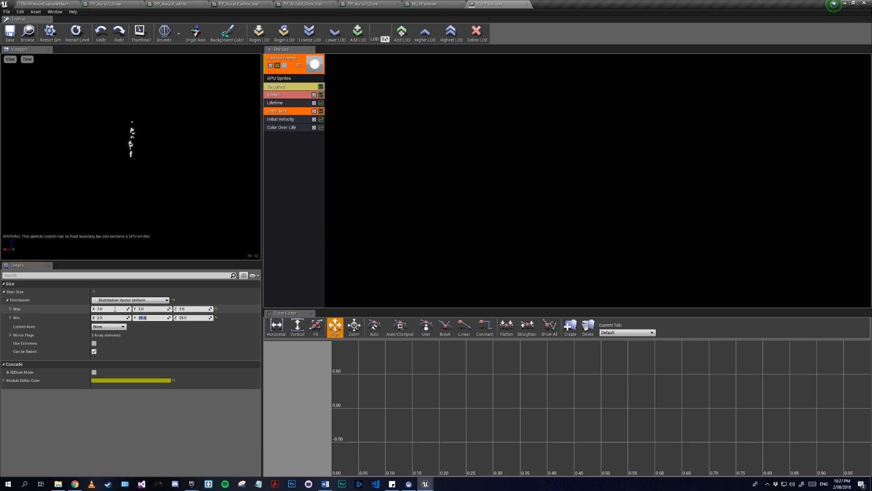
{"action": "type", "text": "1.0"}
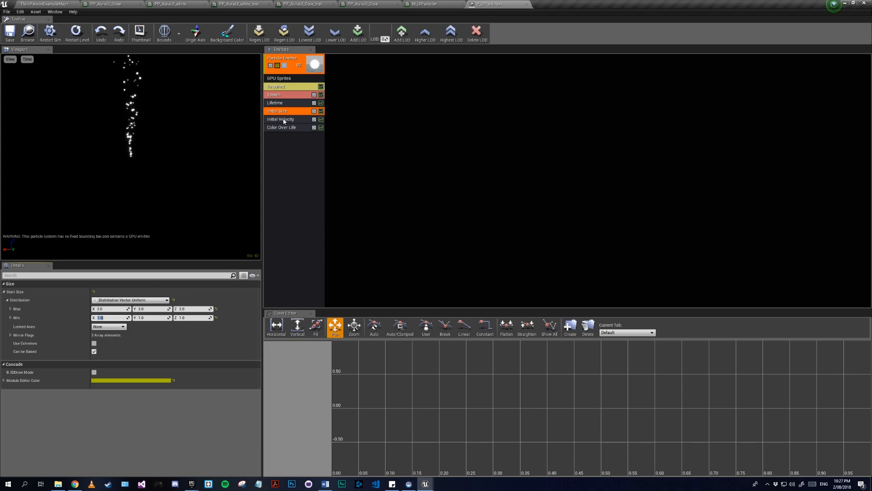
In Initial Velocity, set Start Velocity Max to 10,10,100 and Min to -10,-10,50.
{"action": "left_click", "coordinate": [281, 119]}
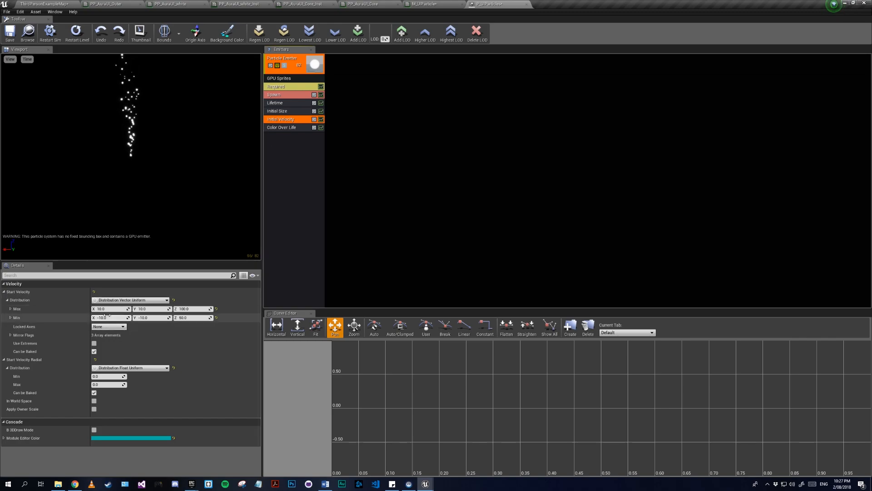
{"action": "triple_click", "coordinate": [103, 309]}
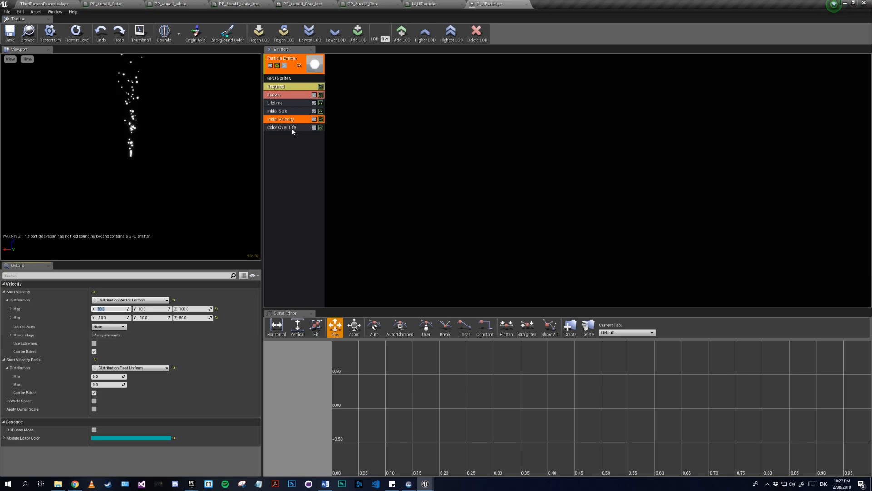
Give Alpha Over Life a third point: 0.2 at In 0.8, then 0 at In 1.0.
{"action": "left_click", "coordinate": [280, 126]}
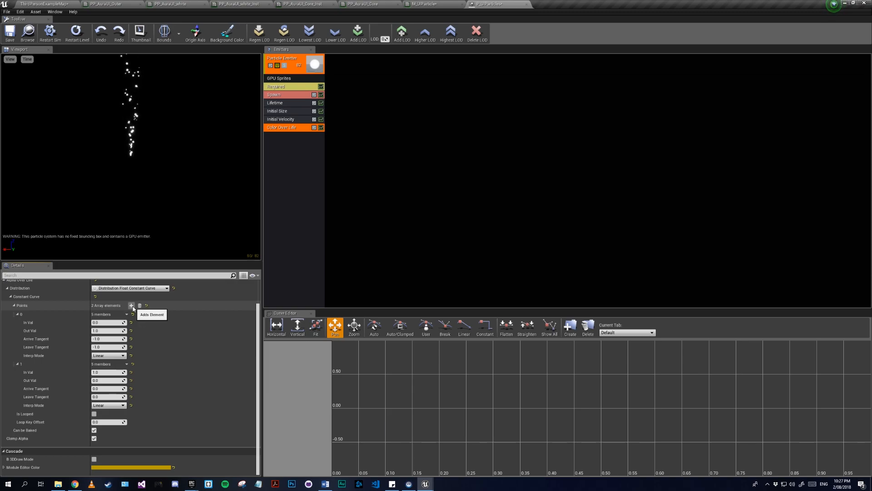
{"action": "left_click", "coordinate": [131, 305]}
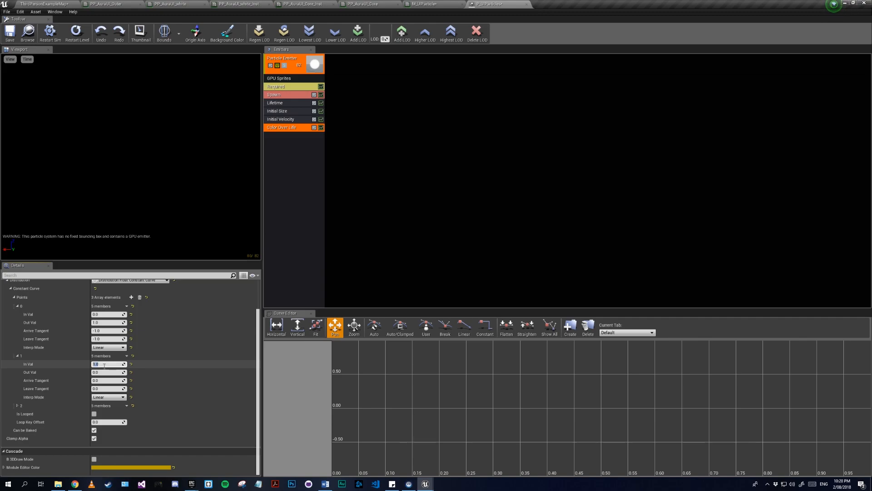
{"action": "type", "text": "0.8"}
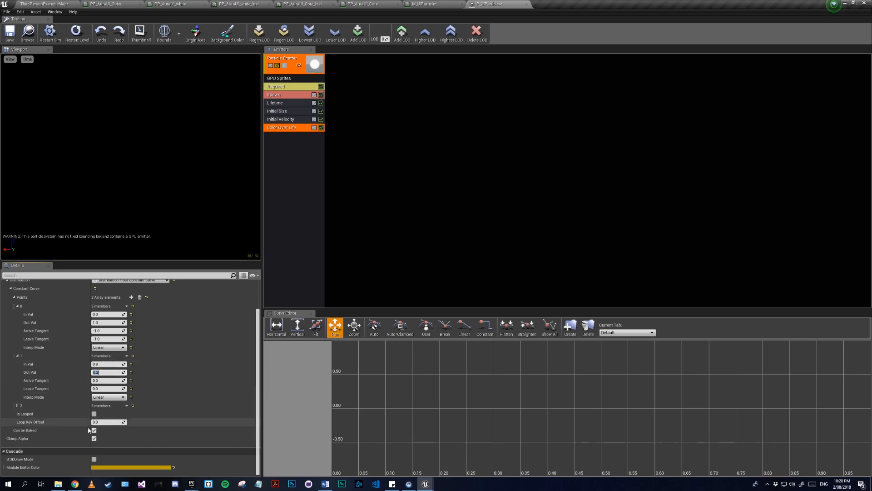
{"action": "left_click", "coordinate": [6, 406]}
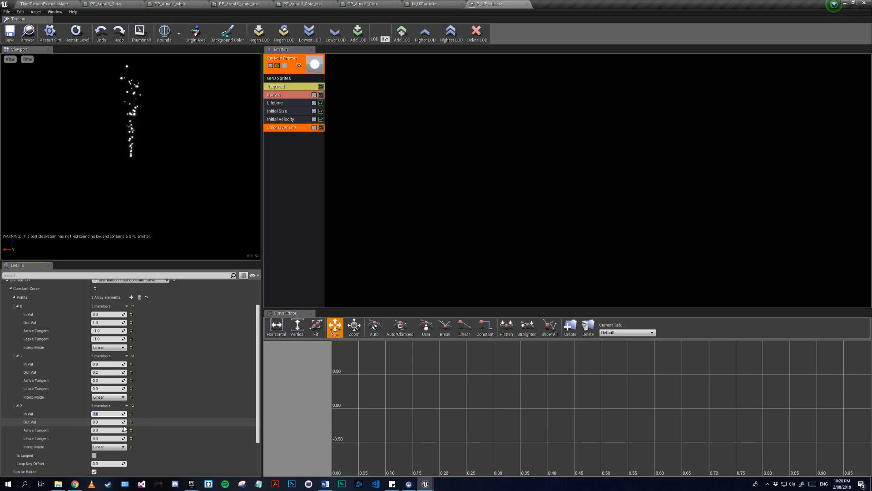
{"action": "right_click", "coordinate": [281, 126]}
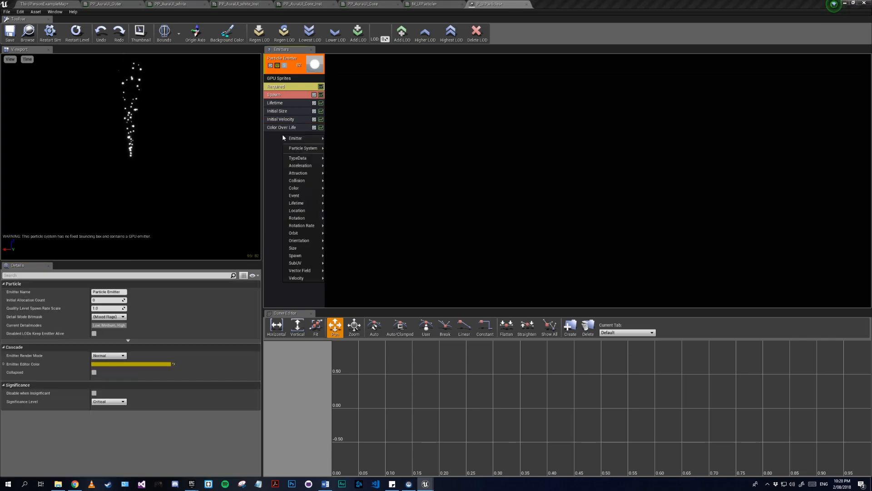
{"action": "mouse_move", "coordinate": [303, 226]}
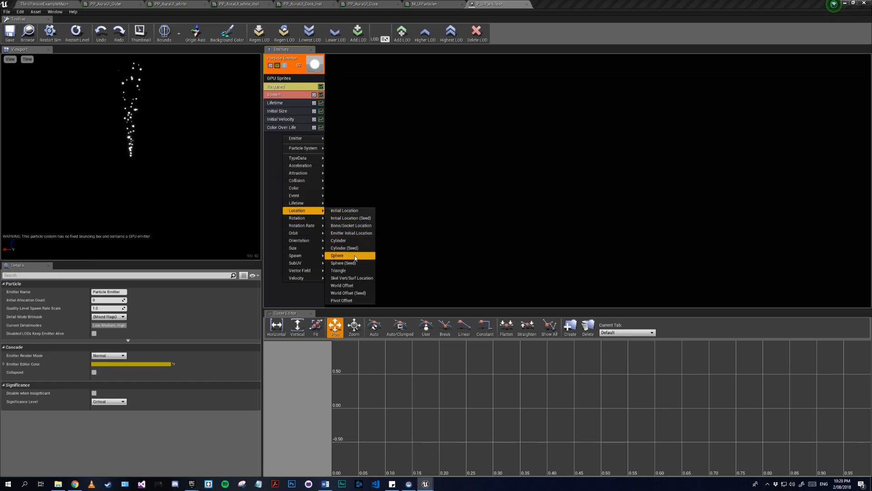
Add a Sphere location module and check its Start Radius 50, Velocity Scale and Start Location.
{"action": "left_click", "coordinate": [337, 255]}
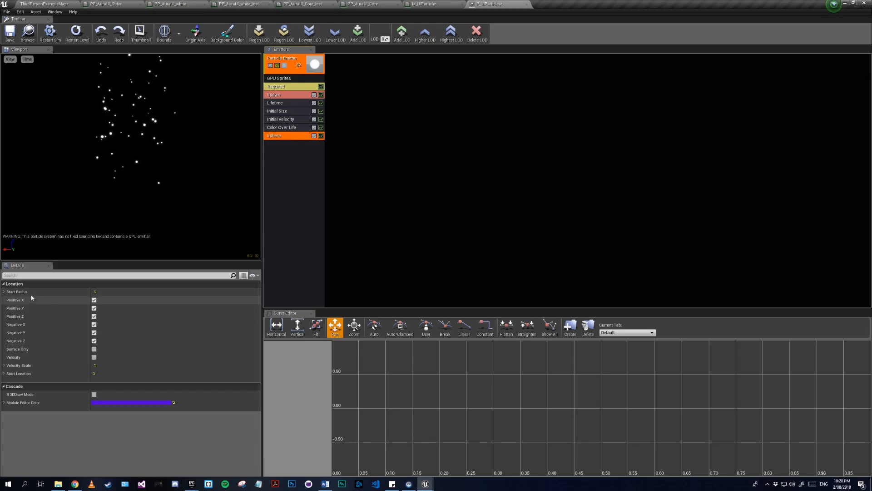
{"action": "left_click", "coordinate": [4, 292]}
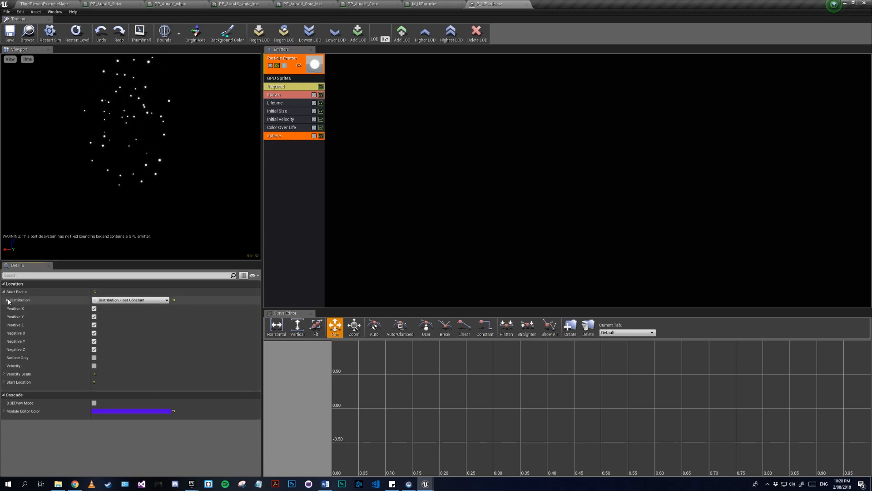
{"action": "left_click", "coordinate": [7, 300]}
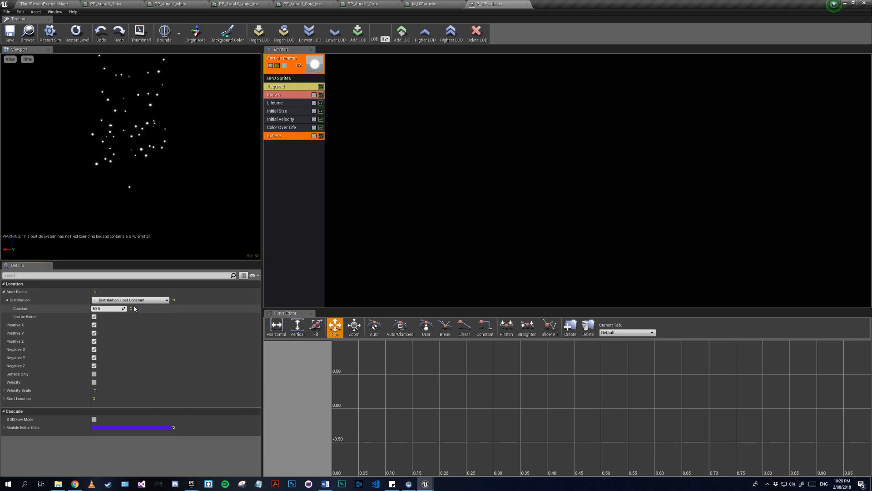
{"action": "mouse_move", "coordinate": [106, 309]}
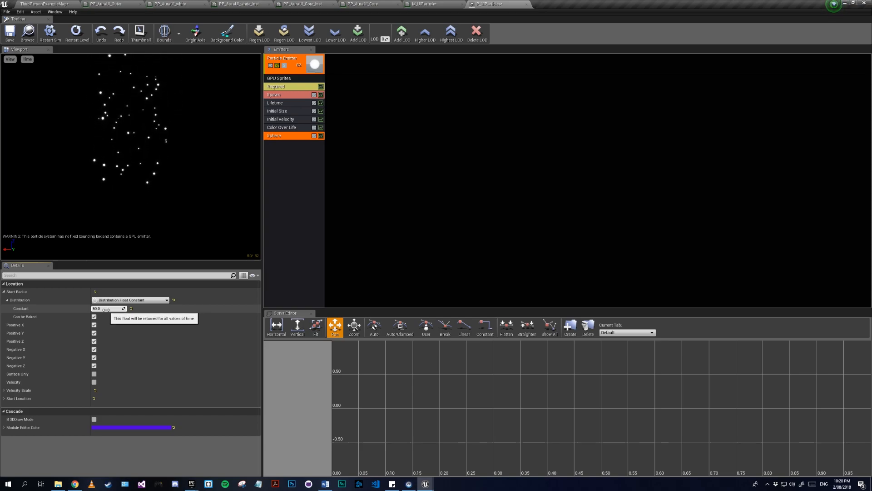
{"action": "left_click", "coordinate": [4, 390]}
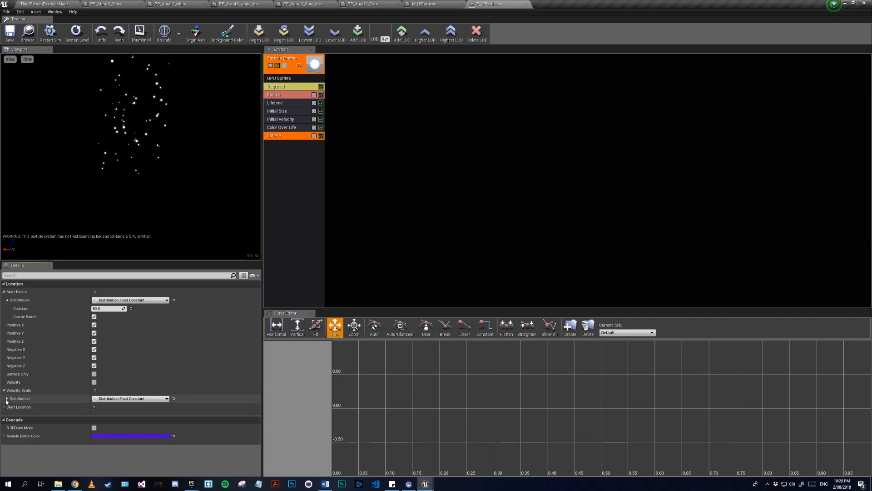
{"action": "left_click", "coordinate": [6, 398]}
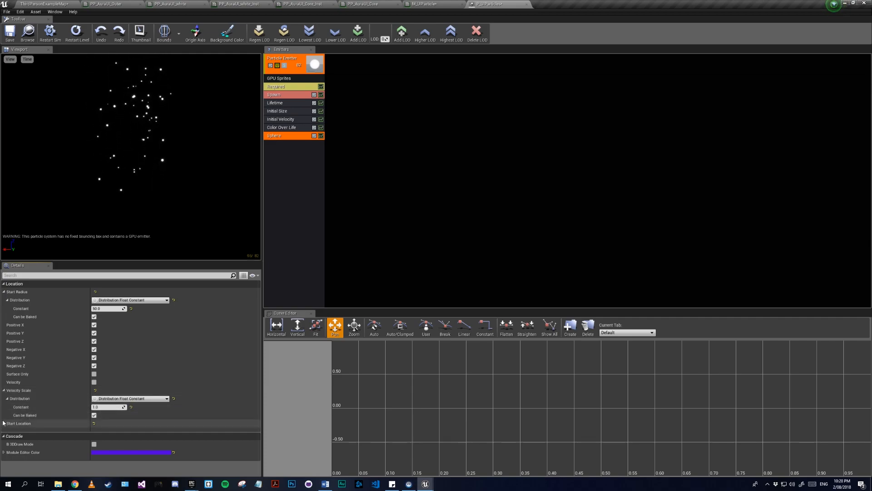
{"action": "left_click", "coordinate": [4, 423]}
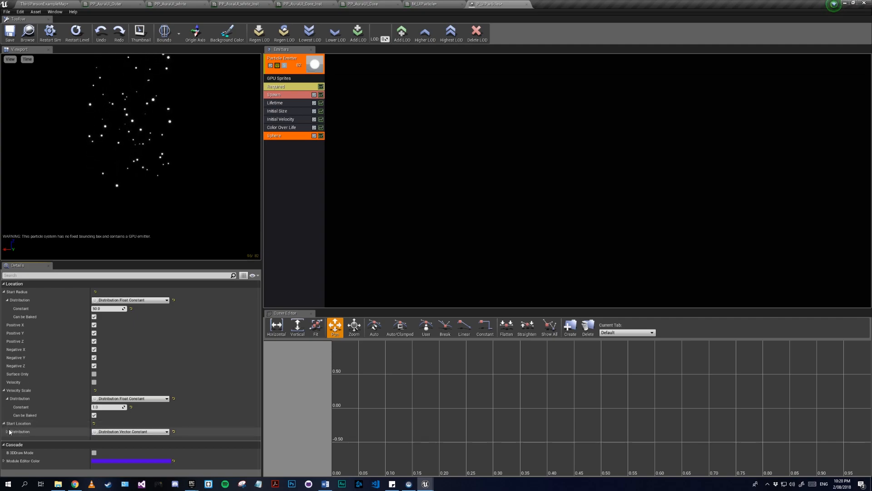
{"action": "left_click", "coordinate": [6, 432]}
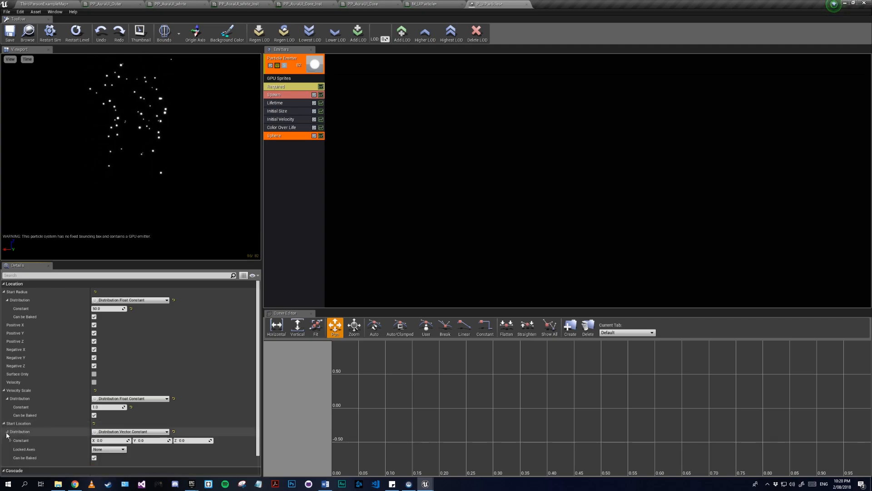
{"action": "scroll", "scroll_direction": "down", "scroll_amount": 3}
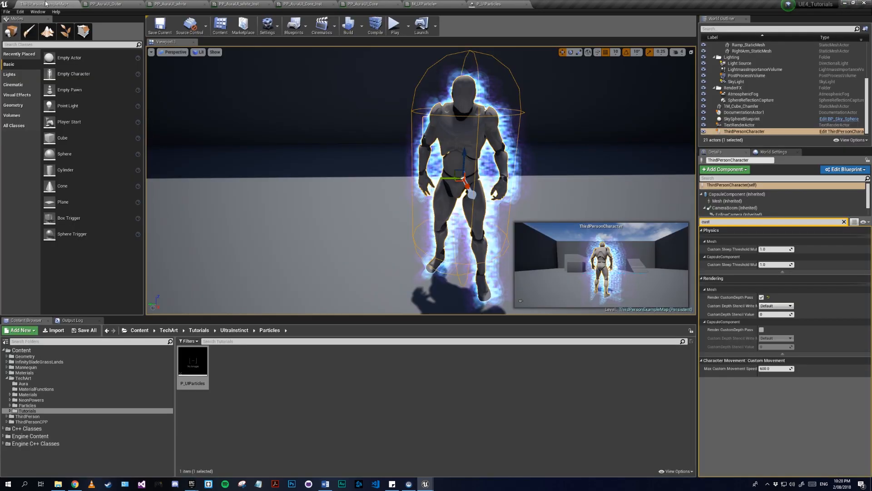
Add a P_UIParticles particle component to the ThirdPersonCharacter blueprint, offset 100 units down.
{"action": "left_click", "coordinate": [845, 169]}
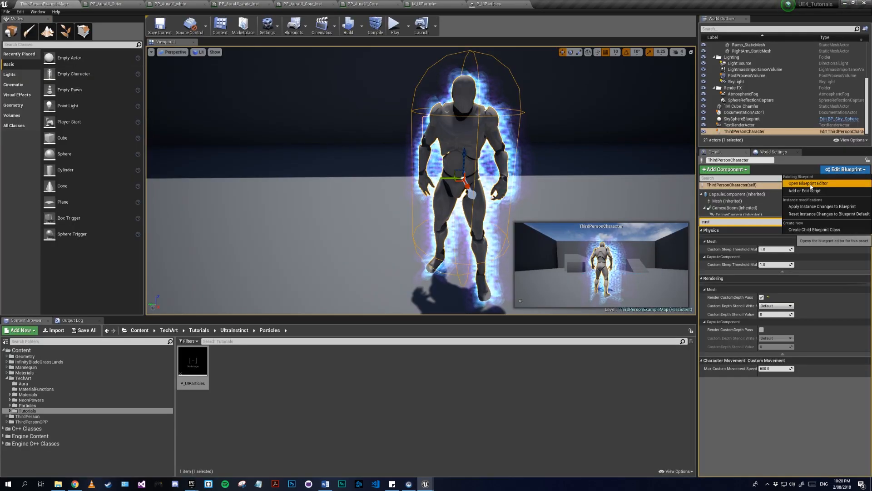
{"action": "left_click", "coordinate": [808, 183]}
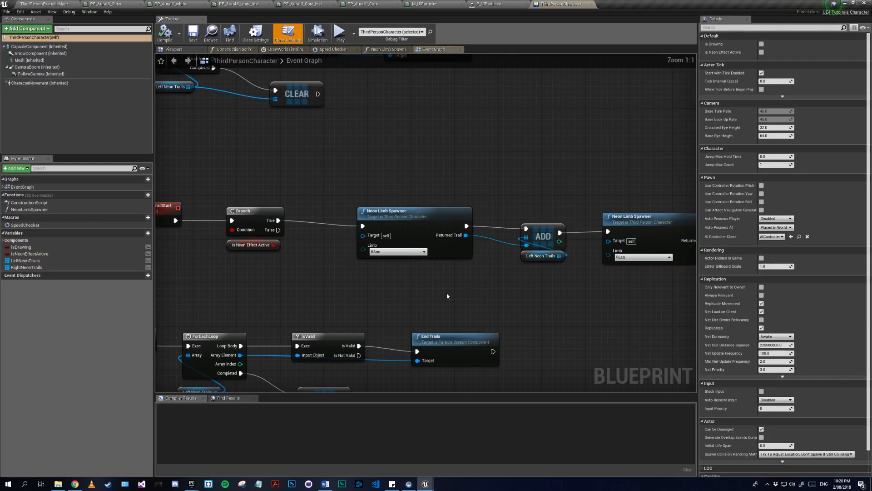
{"action": "scroll", "scroll_direction": "down", "scroll_amount": 3}
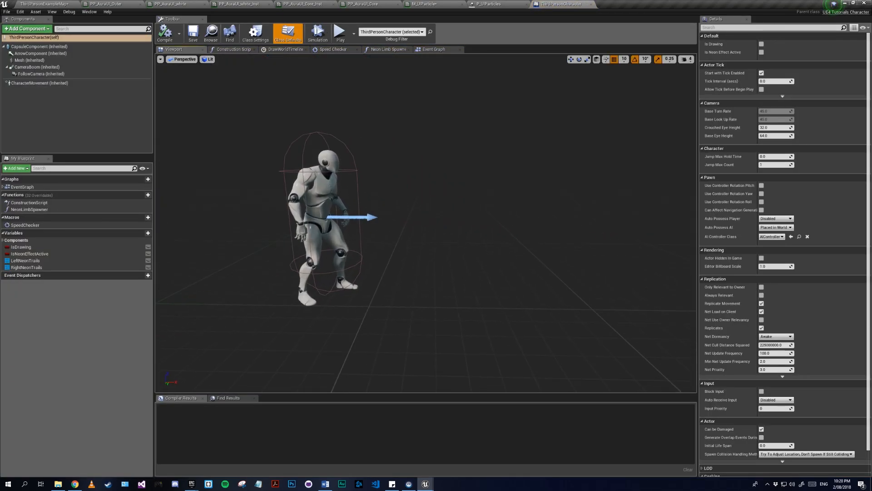
{"action": "left_click", "coordinate": [26, 29]}
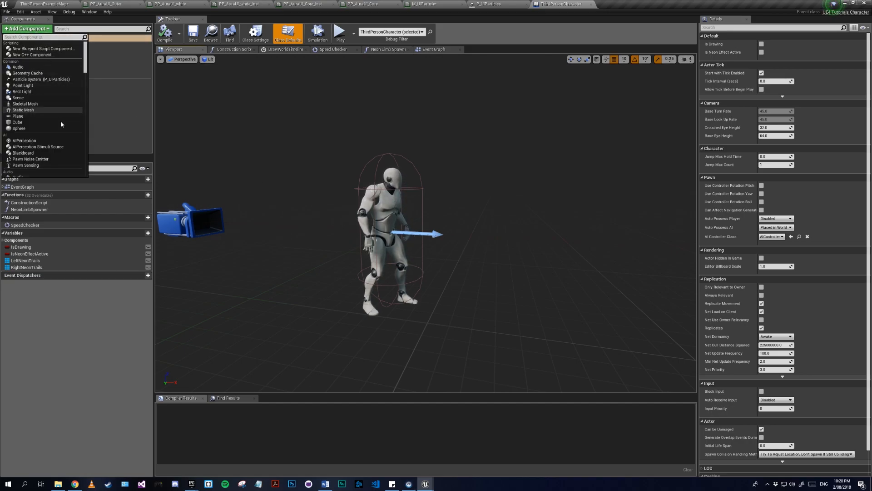
{"action": "scroll", "scroll_direction": "down", "scroll_amount": 3}
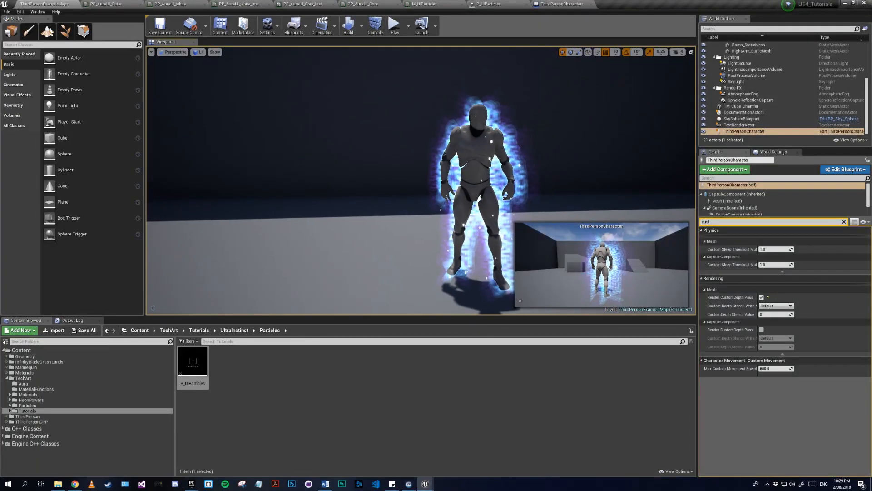
Compile the character blueprint and bring up its Construction Script graph.
{"action": "left_click", "coordinate": [843, 169]}
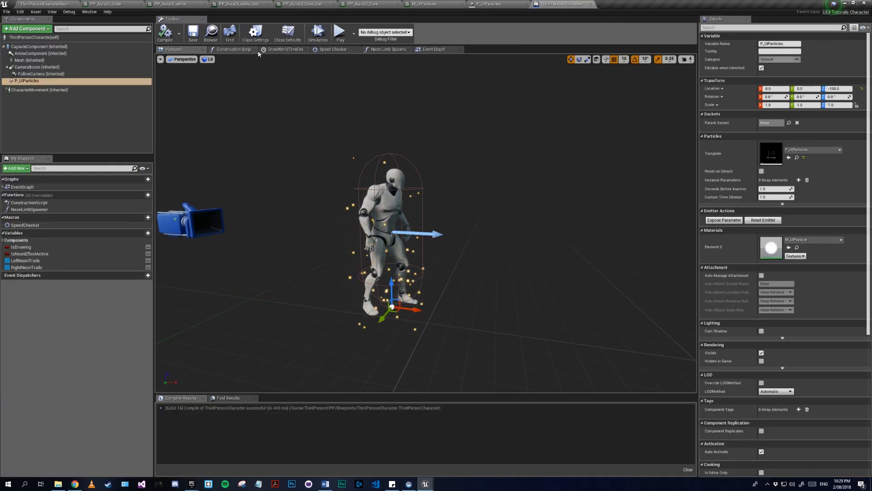
{"action": "left_click", "coordinate": [233, 49]}
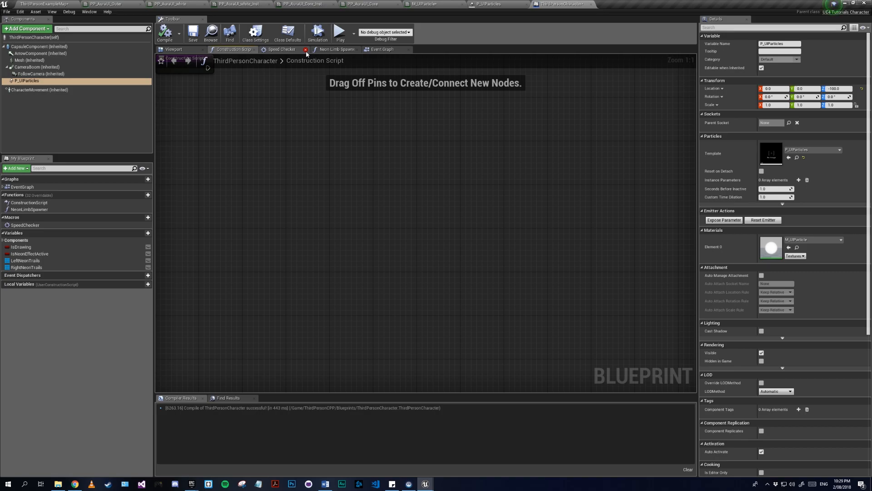
{"action": "left_click", "coordinate": [304, 49]}
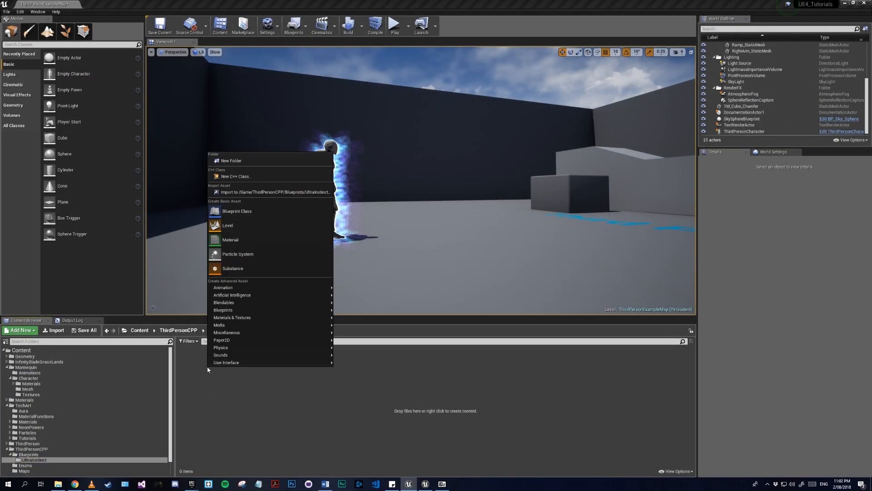
Create a BP_AfterImage blueprint class in the UltraInstinct folder.
{"action": "left_click", "coordinate": [237, 211]}
{"action": "type", "text": "BP_AfterImage"}
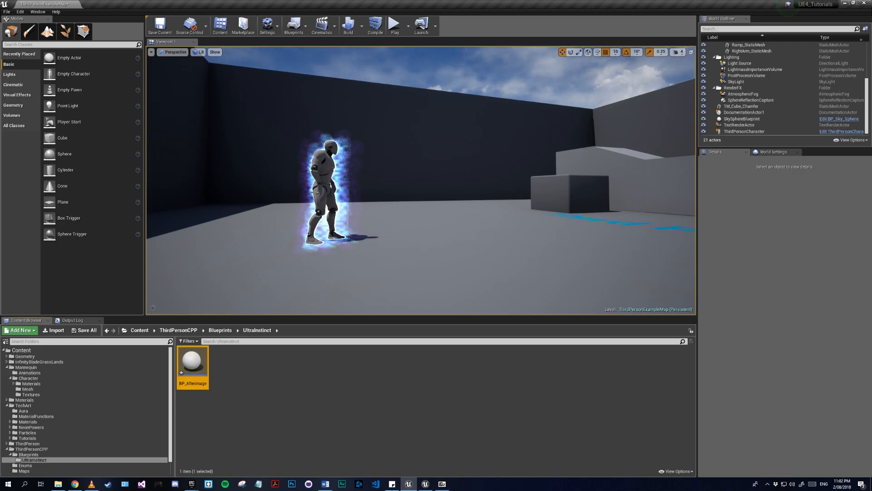
{"action": "left_click", "coordinate": [744, 131]}
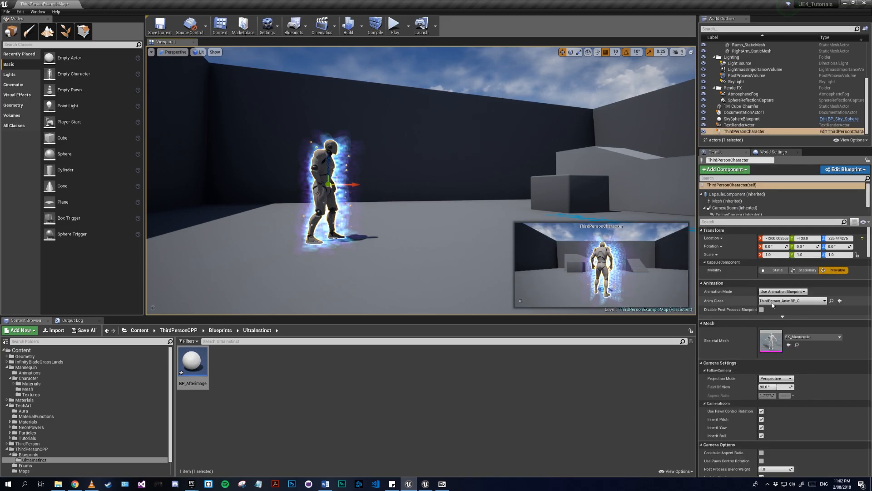
{"action": "left_click", "coordinate": [726, 201]}
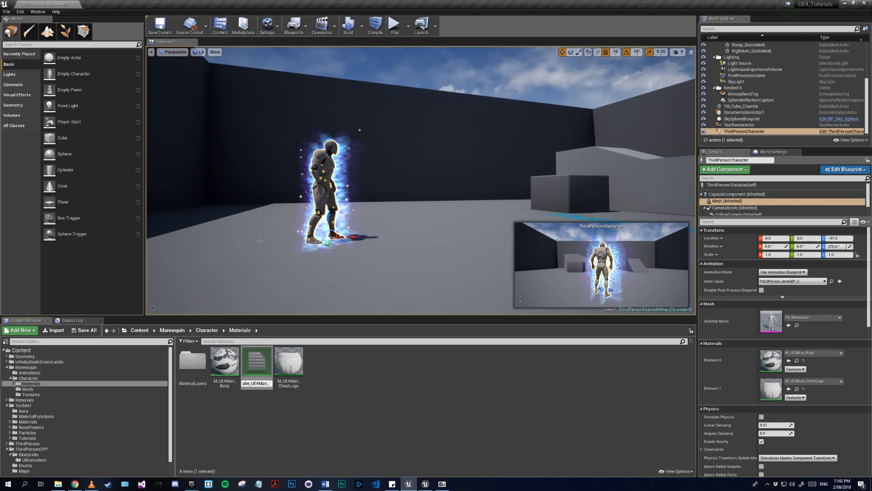
Duplicate the mannequin body material as M_AfterImage_UE4Man_Body and bring it into the material editor.
{"action": "left_click", "coordinate": [224, 364]}
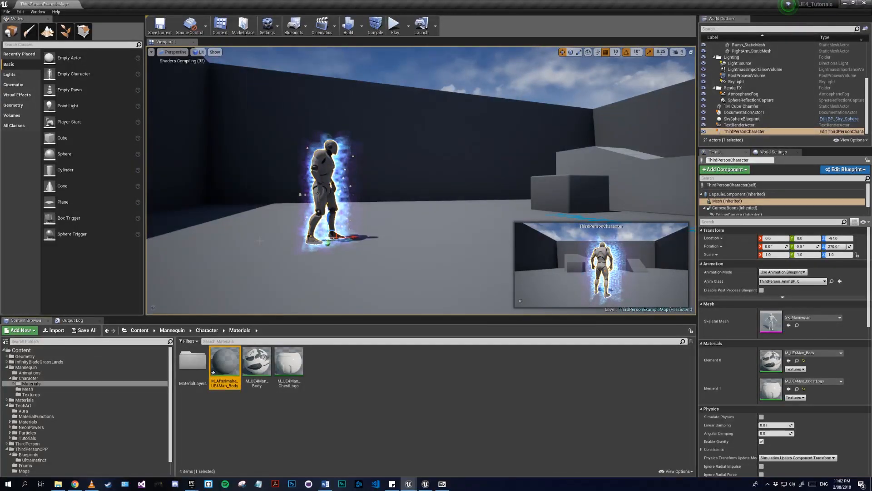
{"action": "double_click", "coordinate": [225, 360]}
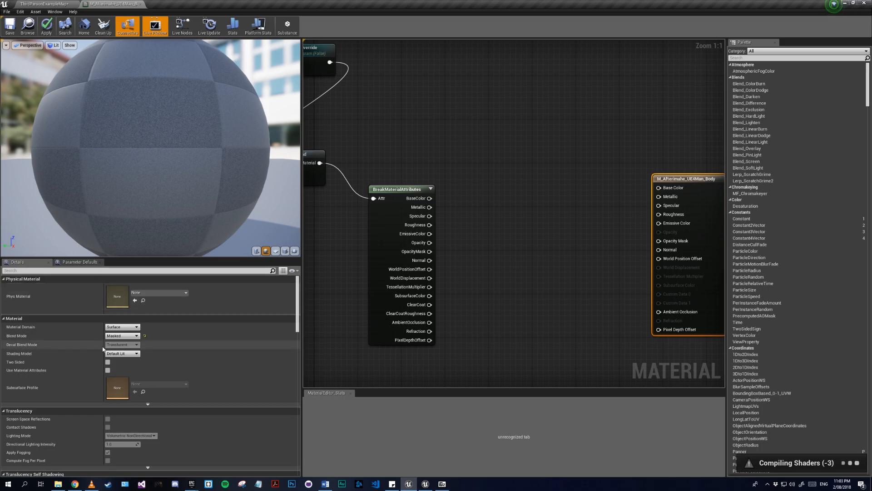
Set Additive blending, multiply base colour by 10 and emissive by 2 with an Opacity parameter, and apply.
{"action": "left_click", "coordinate": [120, 335]}
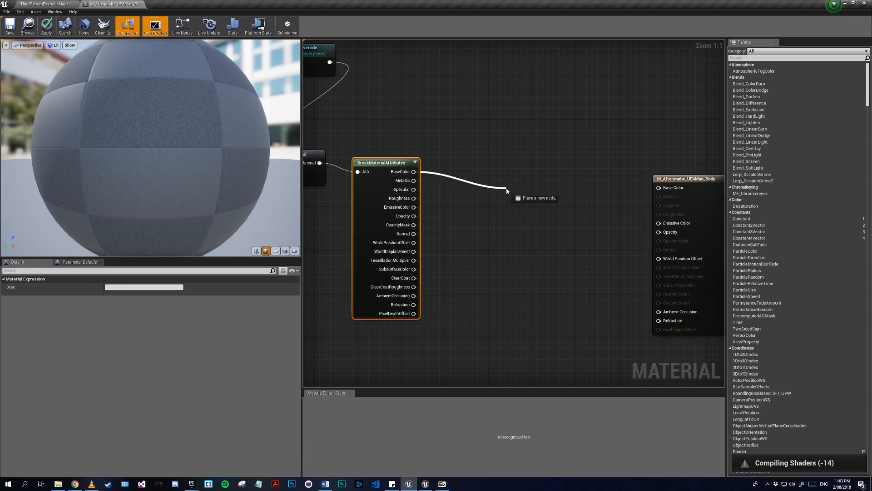
{"action": "left_click", "coordinate": [500, 189]}
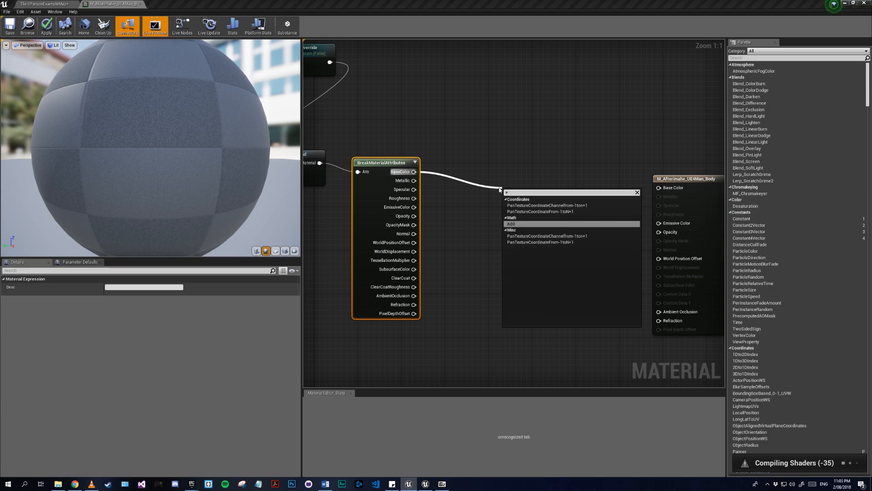
{"action": "type", "text": "Multiply"}
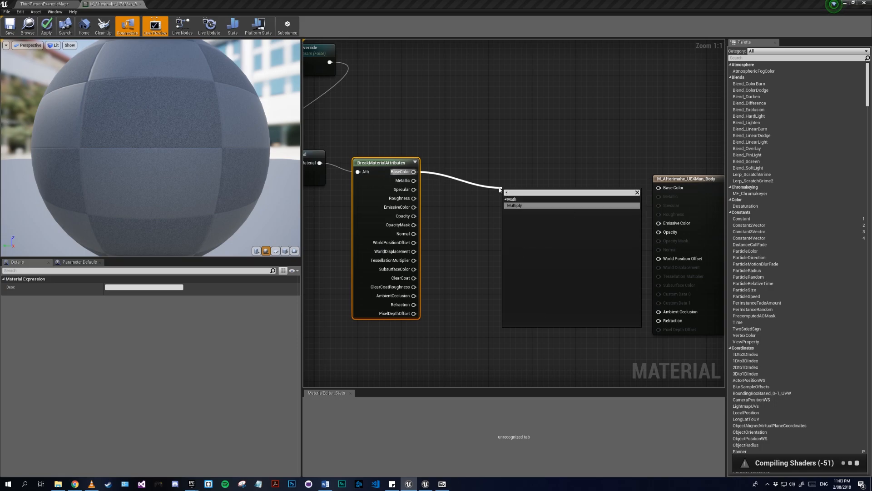
{"action": "left_click", "coordinate": [514, 205]}
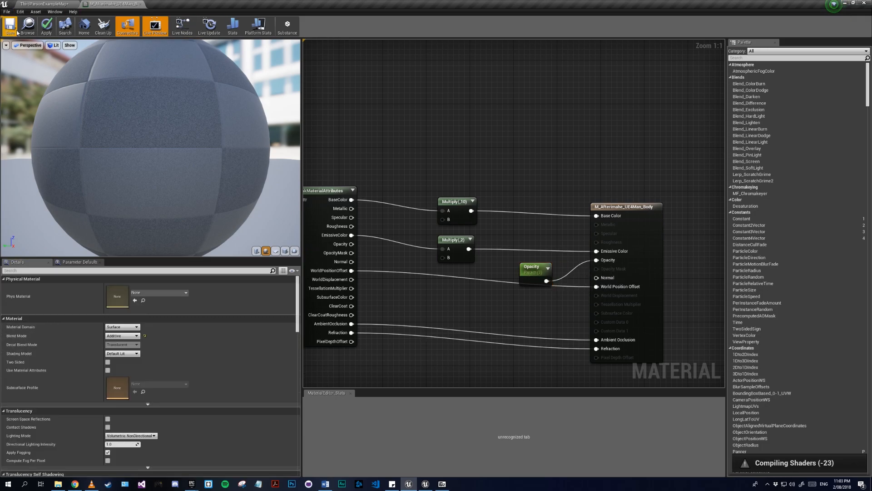
{"action": "left_click", "coordinate": [46, 25]}
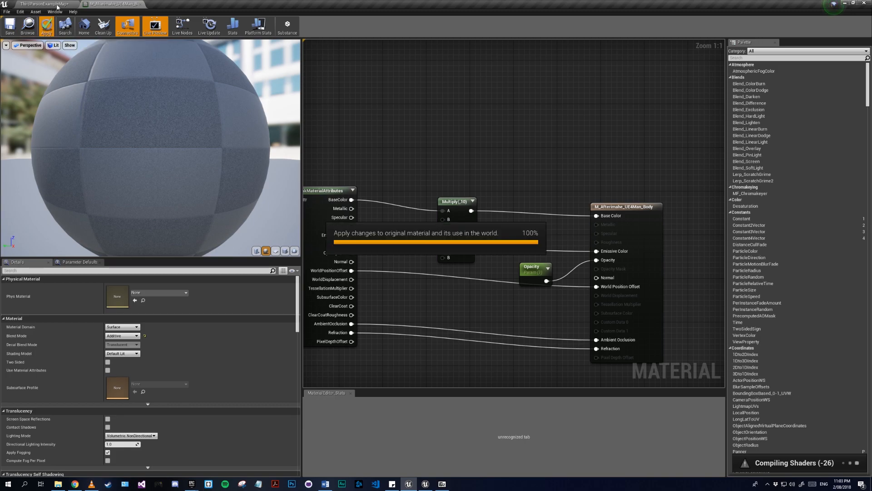
{"action": "mouse_move", "coordinate": [219, 151]}
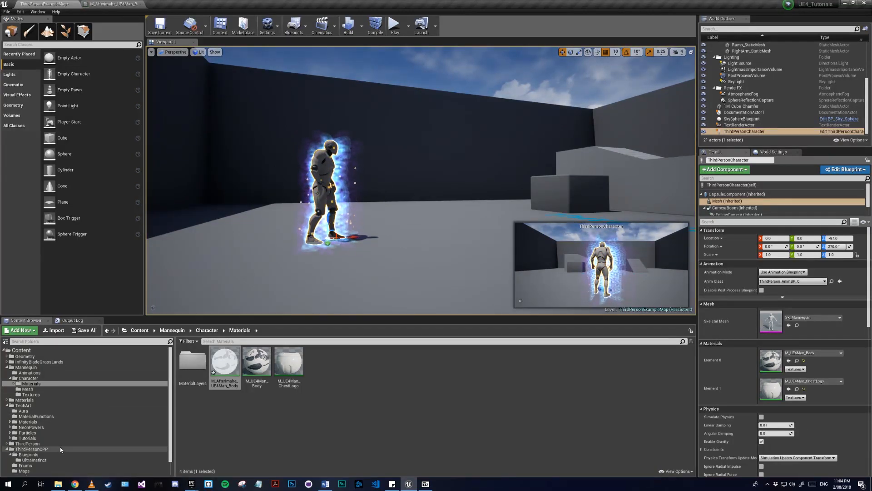
Add a Poseable Mesh component to BP_AfterImage from the UltraInstinct folder.
{"action": "left_click", "coordinate": [35, 460]}
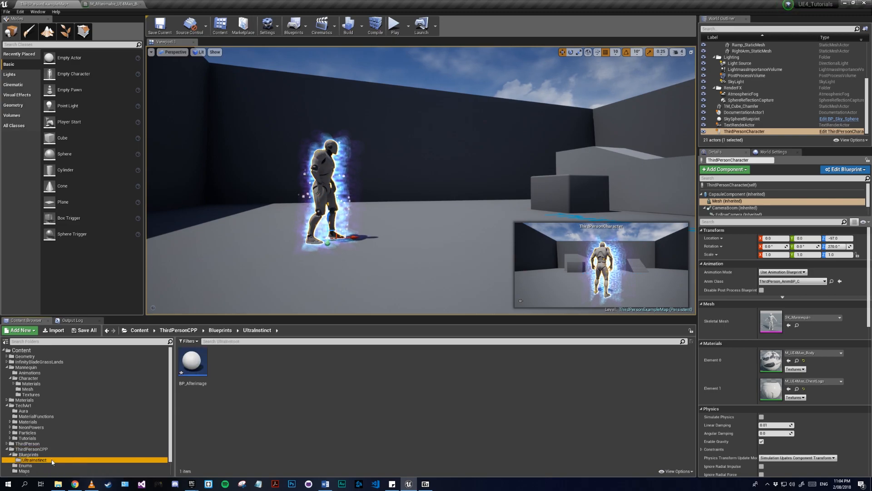
{"action": "left_click", "coordinate": [192, 360]}
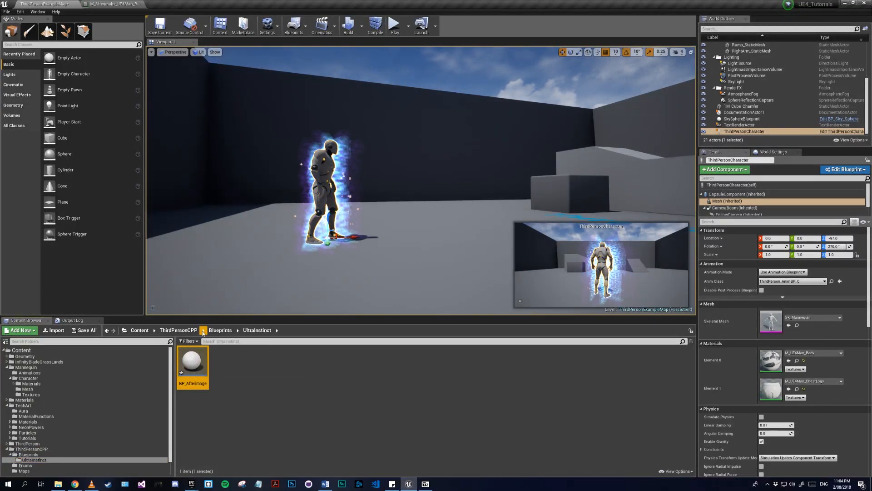
{"action": "double_click", "coordinate": [193, 362]}
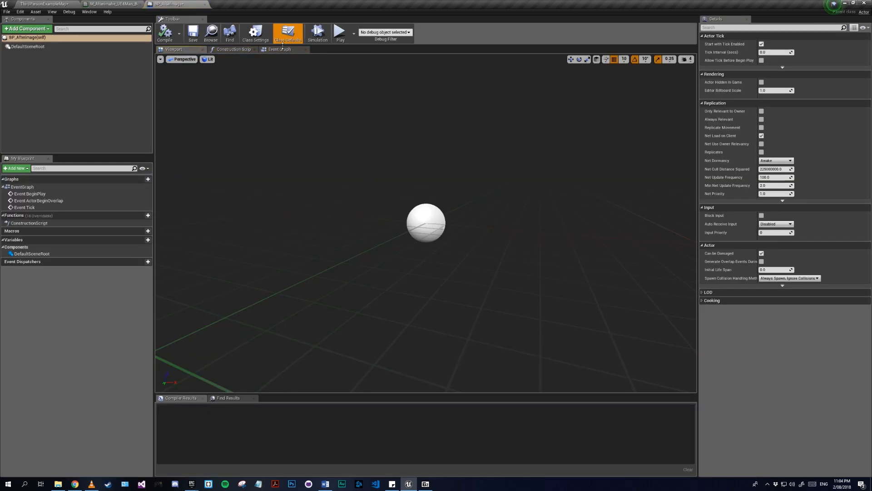
{"action": "left_click", "coordinate": [280, 49]}
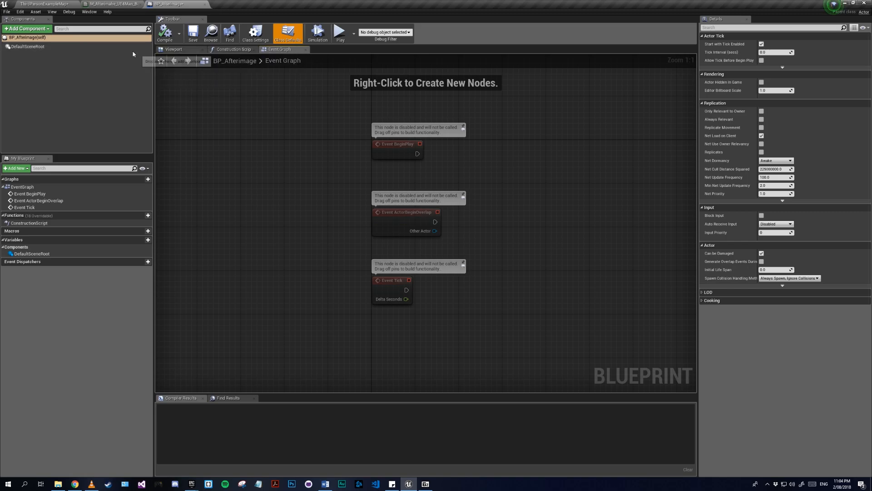
{"action": "left_click", "coordinate": [25, 28]}
{"action": "type", "text": "pos"}
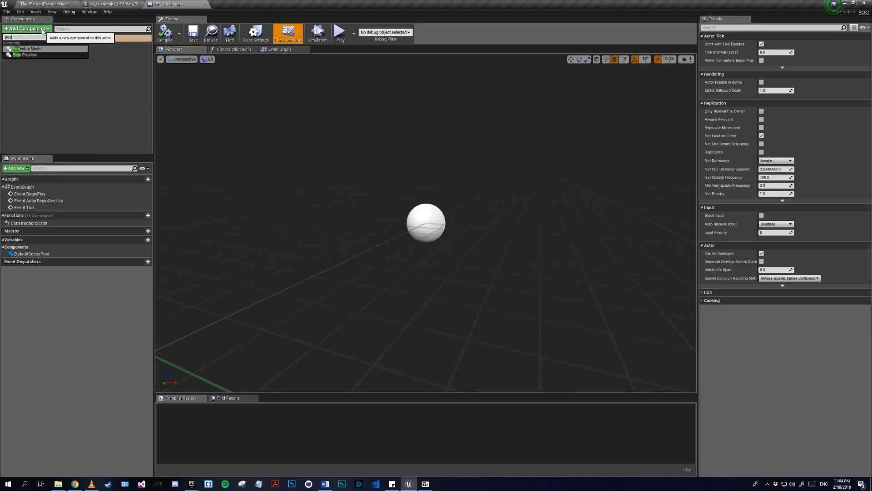
{"action": "left_click", "coordinate": [28, 49]}
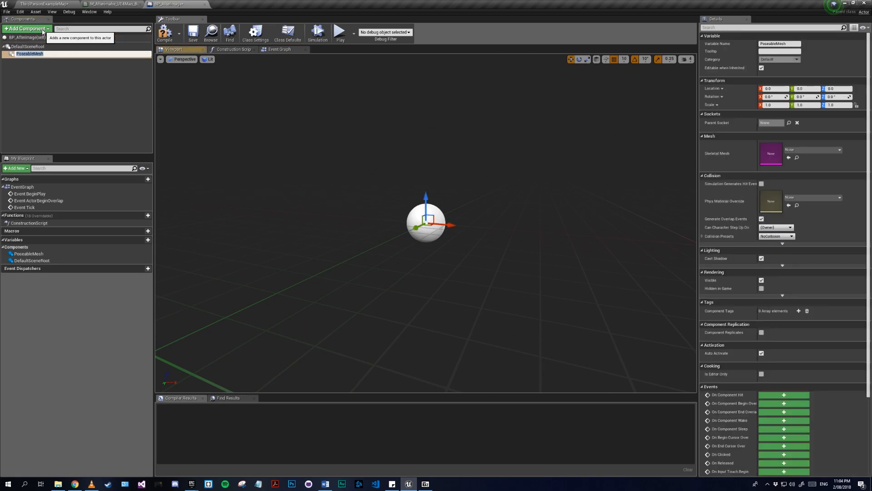
{"action": "mouse_move", "coordinate": [827, 146]}
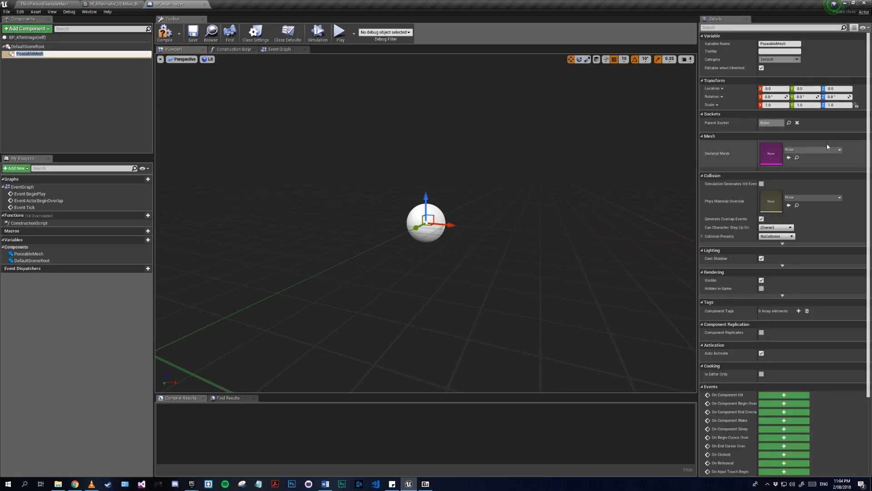
{"action": "left_click", "coordinate": [839, 150]}
{"action": "type", "text": "spawn"}
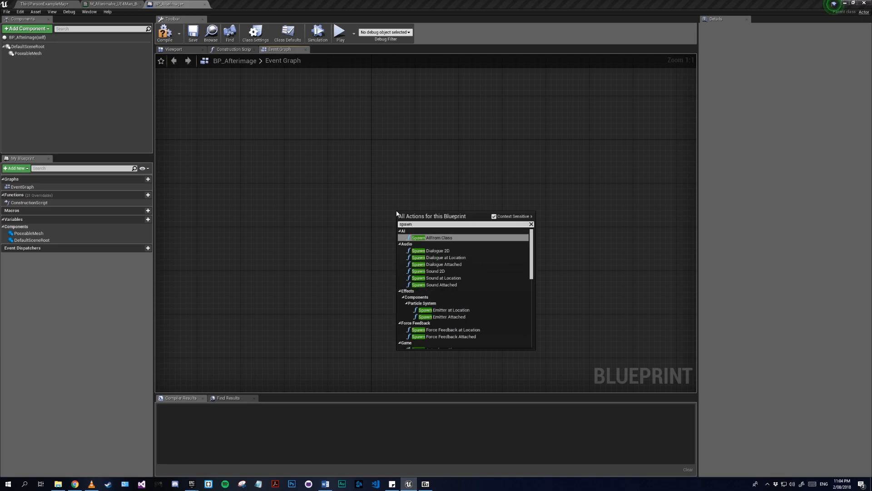
Add a custom event named SpawnAfterImage to the event graph.
{"action": "type", "text": "addcust"}
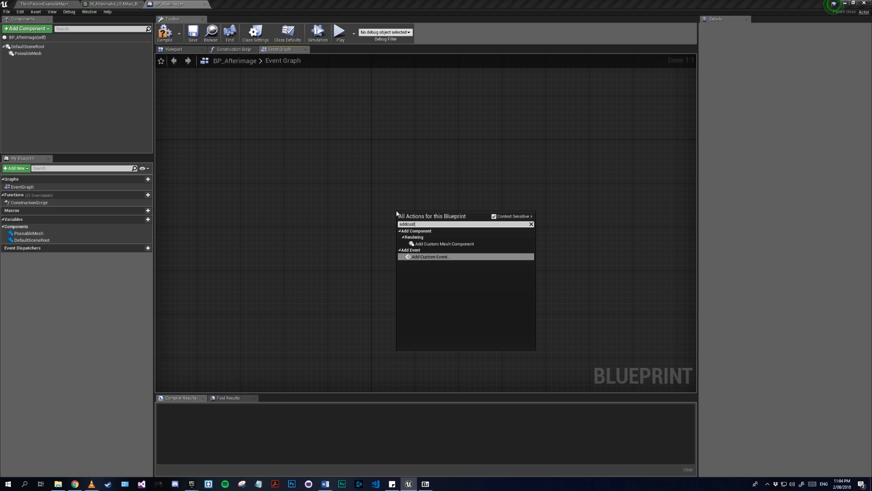
{"action": "left_click", "coordinate": [429, 256]}
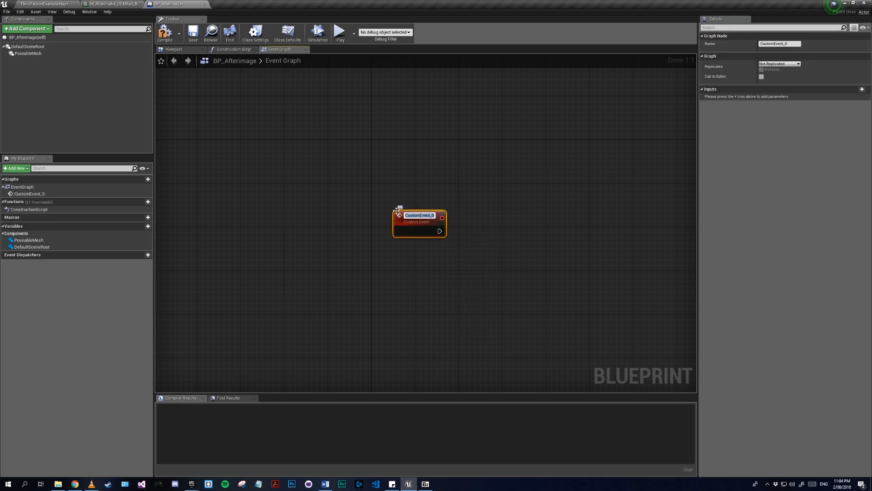
{"action": "type", "text": "SpawnAfter"}
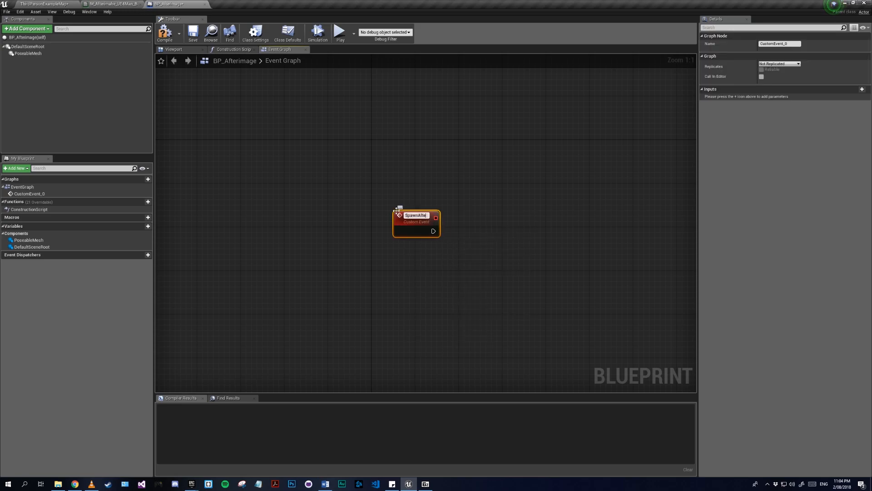
{"action": "type", "text": "SpawnAfterImage"}
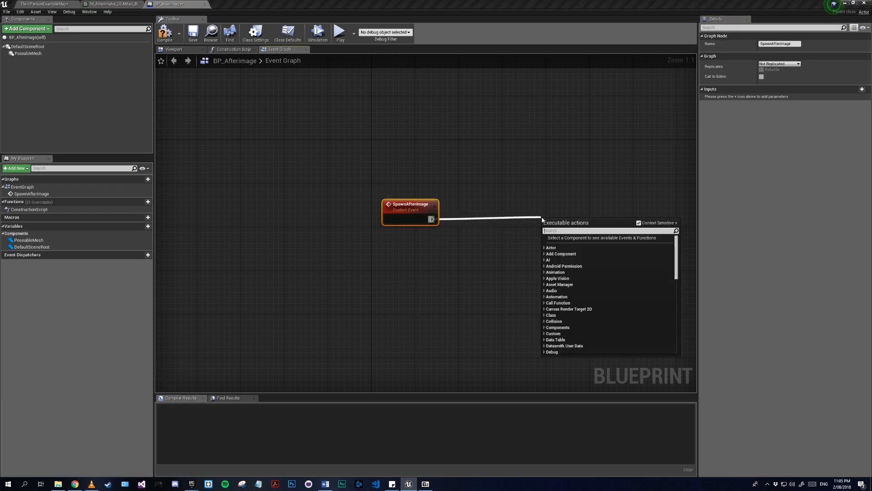
{"action": "type", "text": "createdyn"}
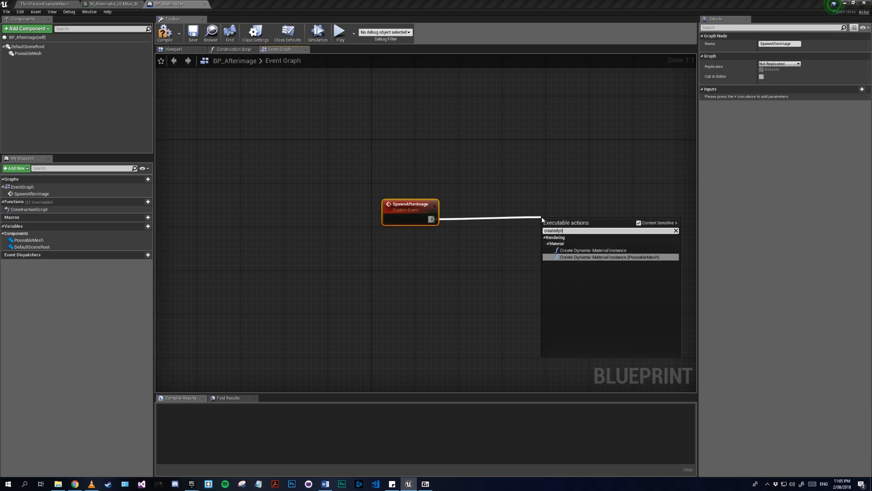
Create a dynamic material instance whose parent is the afterimage body material.
{"action": "left_click", "coordinate": [593, 250]}
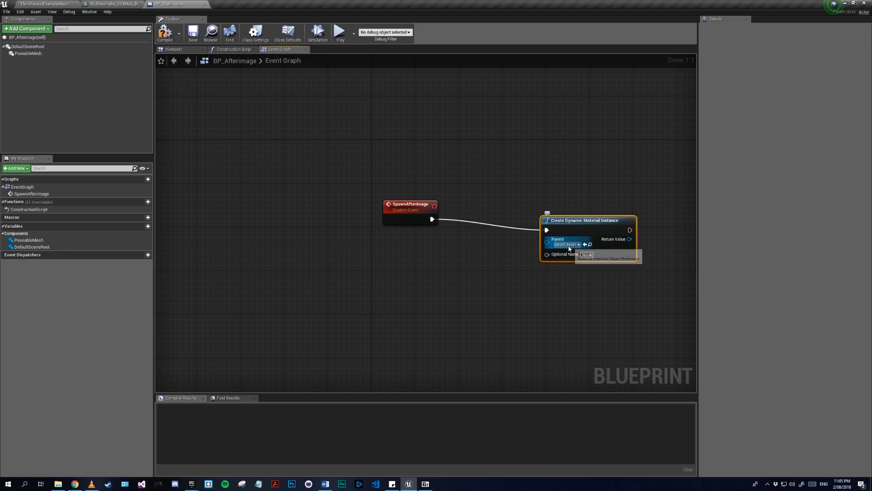
{"action": "left_click", "coordinate": [565, 244]}
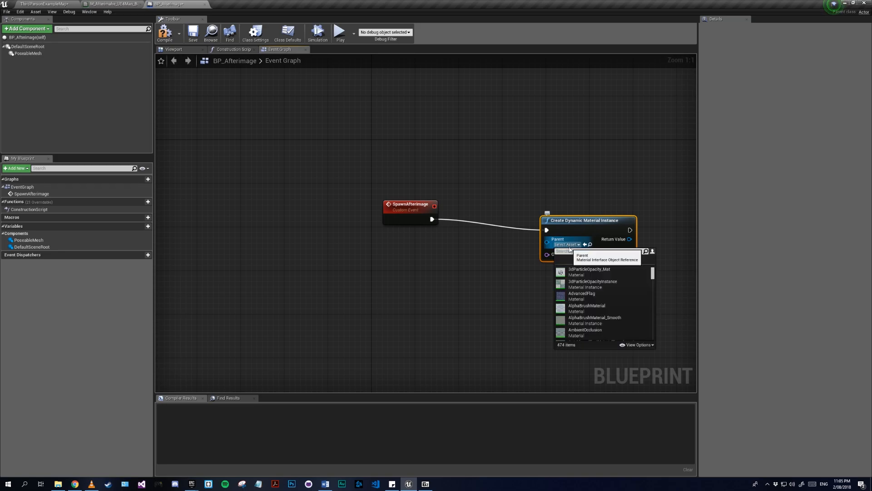
{"action": "type", "text": "afterim"}
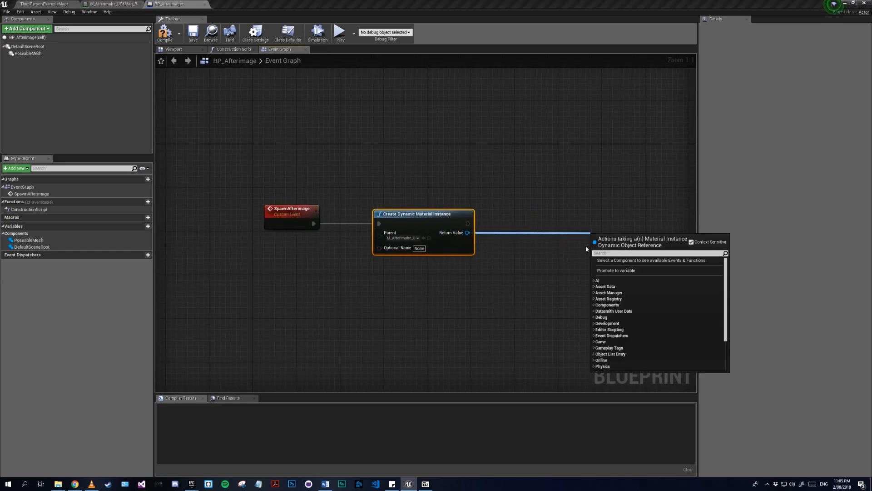
{"action": "type", "text": "pro"}
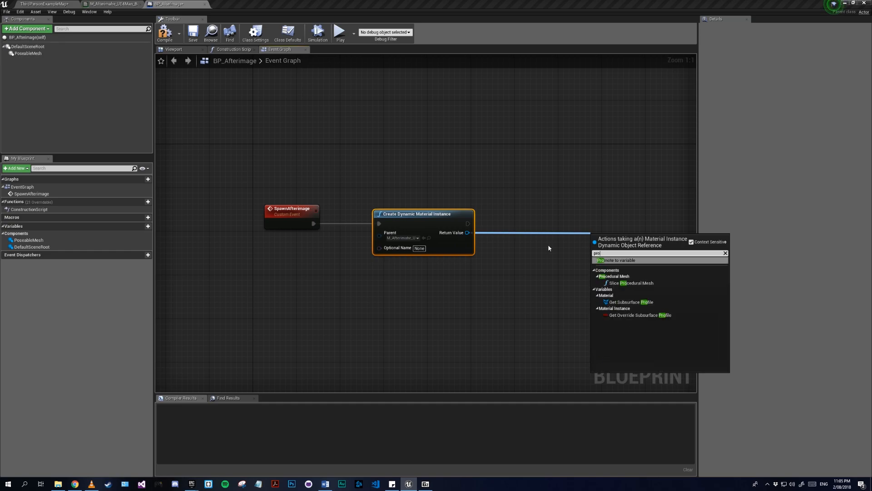
Promote the instance's return value to a variable named Afterimage Material.
{"action": "left_click", "coordinate": [614, 259]}
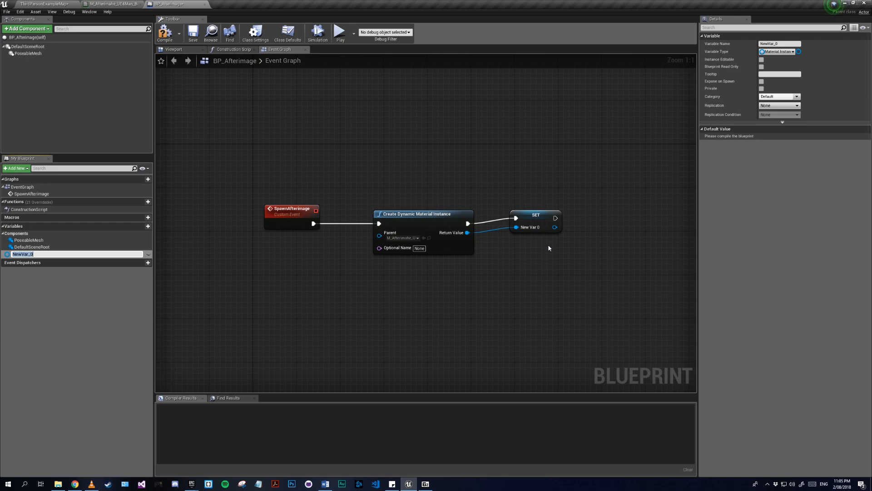
{"action": "type", "text": "D"}
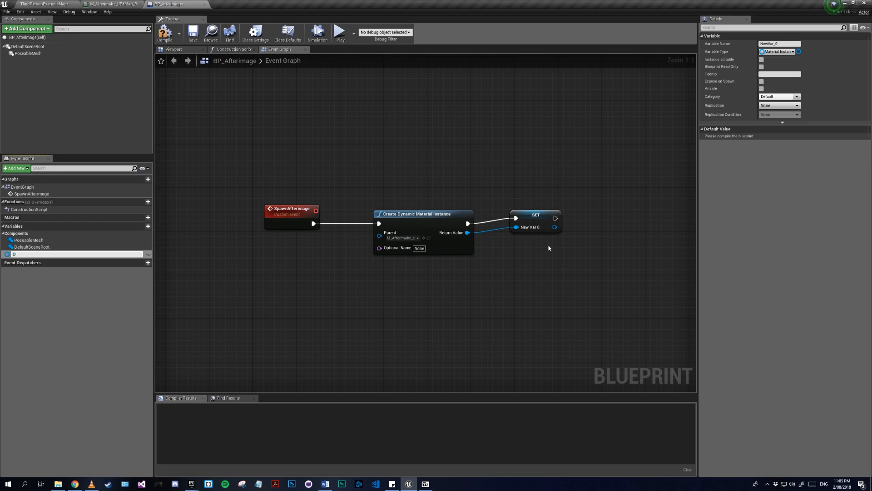
{"action": "type", "text": "Afterimage"}
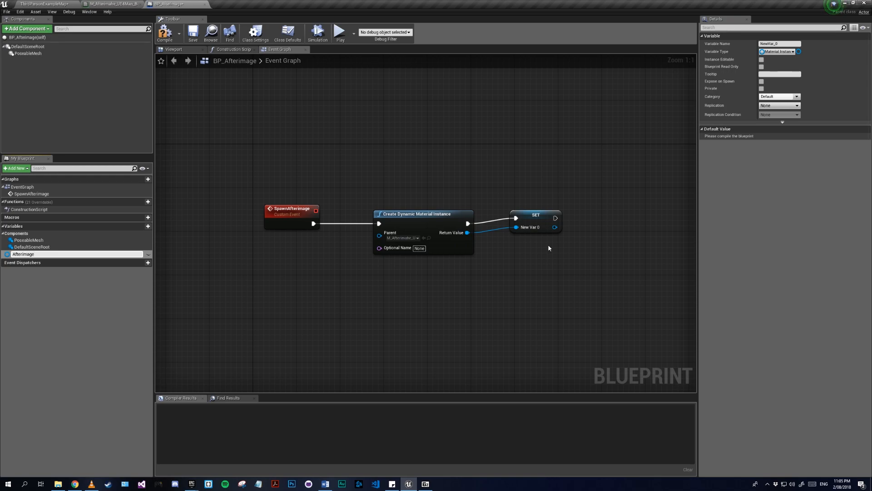
{"action": "type", "text": "Afterimage Material"}
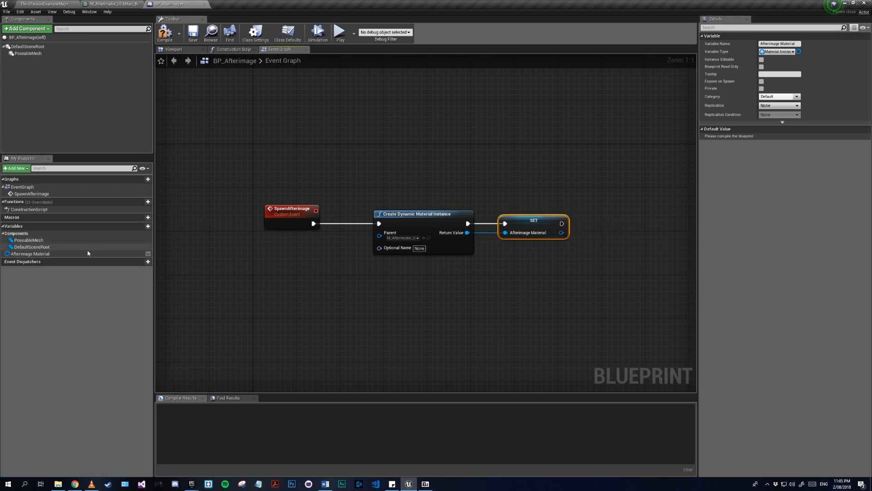
Add a ModelRef skeletal-mesh variable and loop over its material count, setting each material on the Poseable Mesh.
{"action": "left_click", "coordinate": [147, 226]}
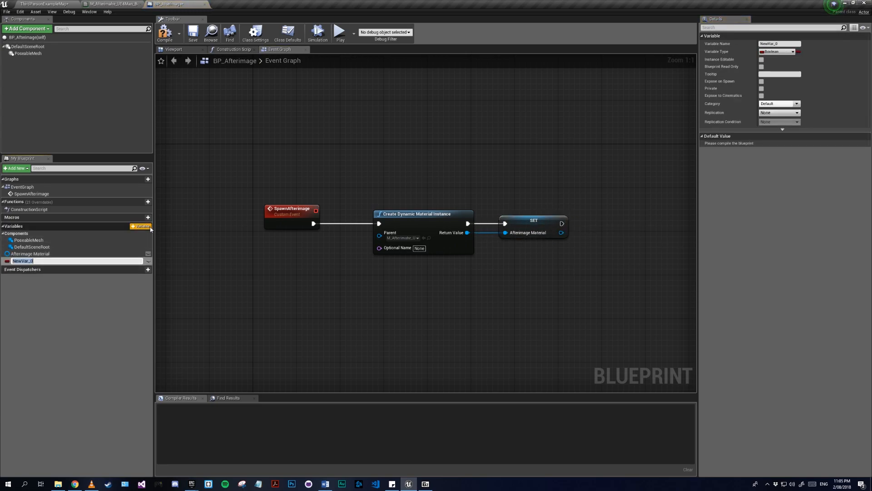
{"action": "type", "text": "ModelRef"}
{"action": "type", "text": "skel"}
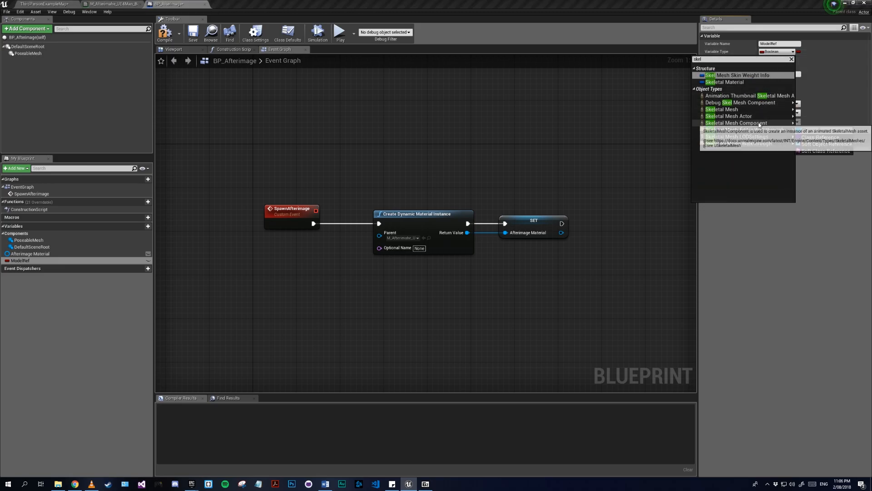
{"action": "left_click", "coordinate": [729, 109]}
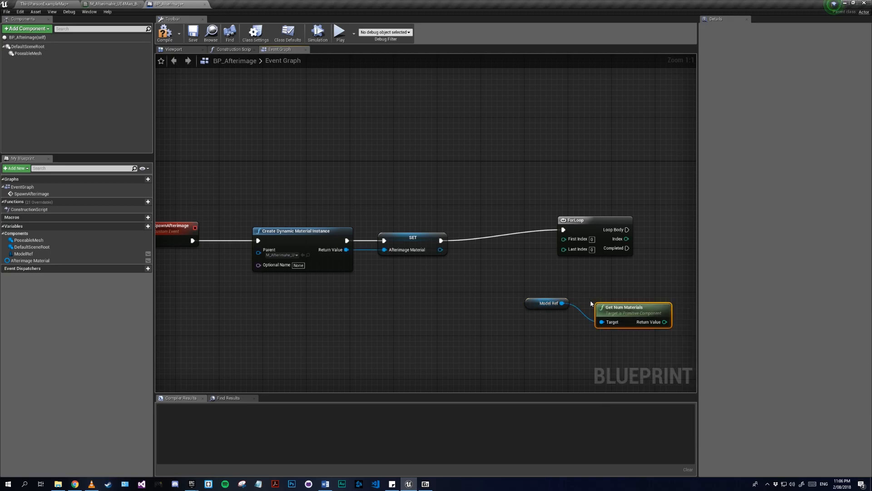
{"action": "left_click", "coordinate": [548, 303]}
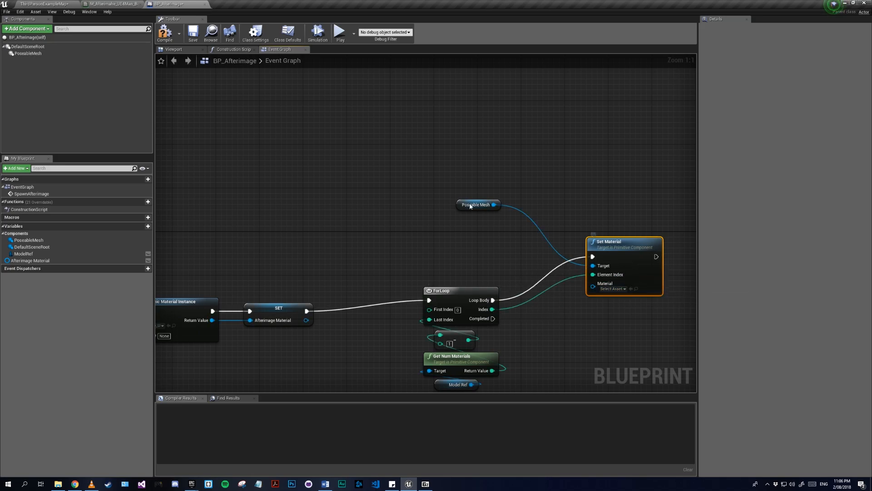
{"action": "left_click", "coordinate": [475, 204]}
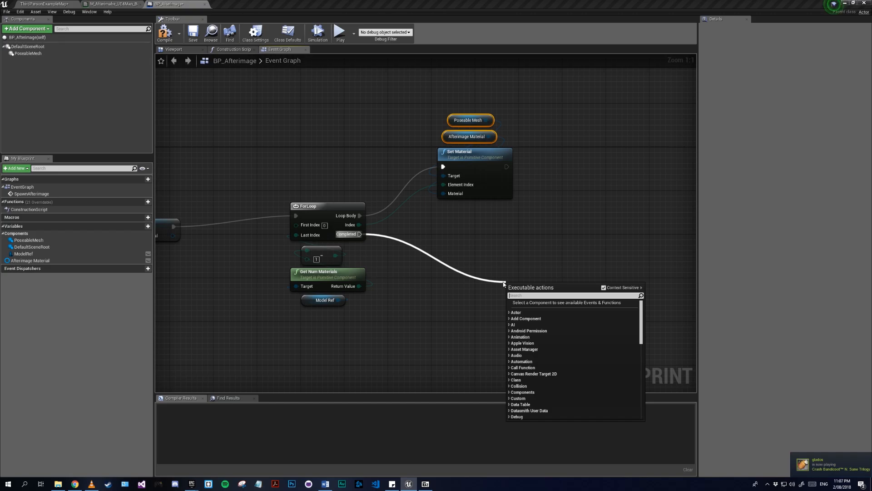
On loop completion copy ModelRef's pose to the Poseable Mesh and add an Afterimage Timeline.
{"action": "type", "text": "copy"}
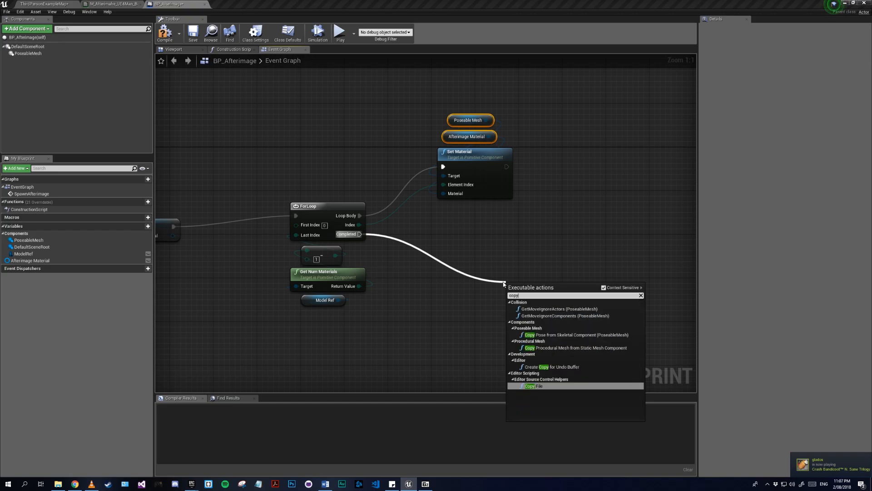
{"action": "mouse_move", "coordinate": [568, 335]}
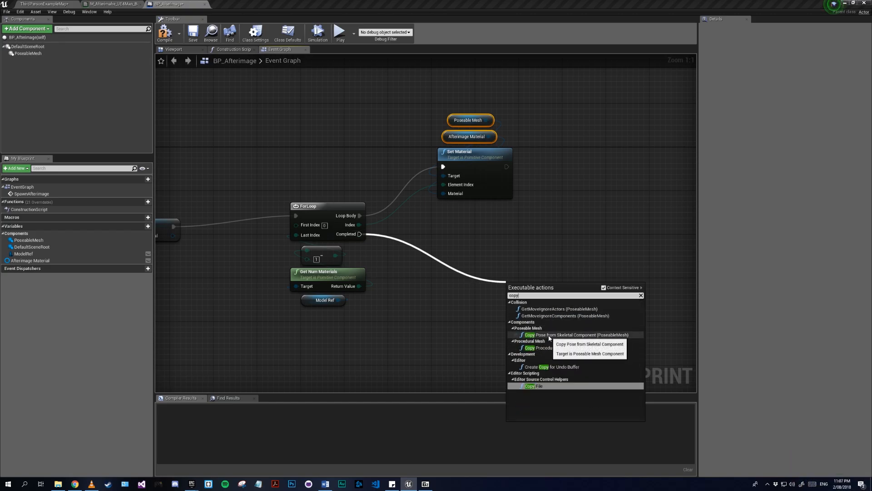
{"action": "left_click", "coordinate": [577, 335]}
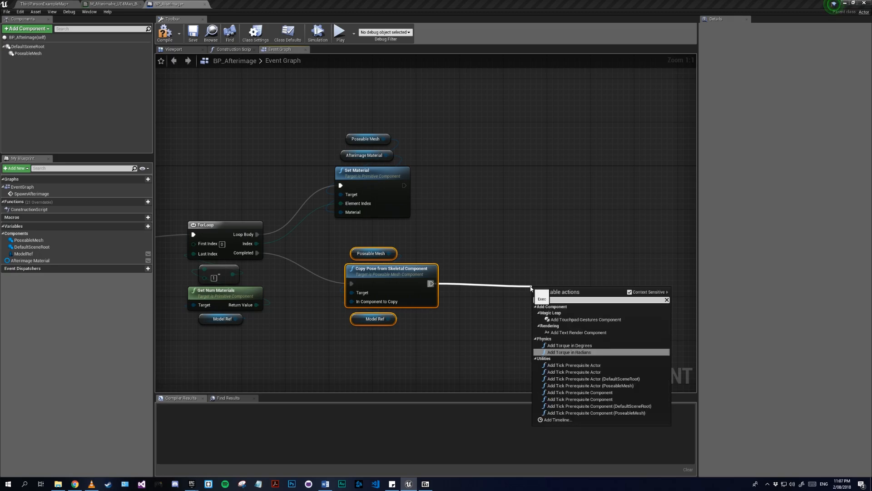
{"action": "left_click", "coordinate": [555, 419]}
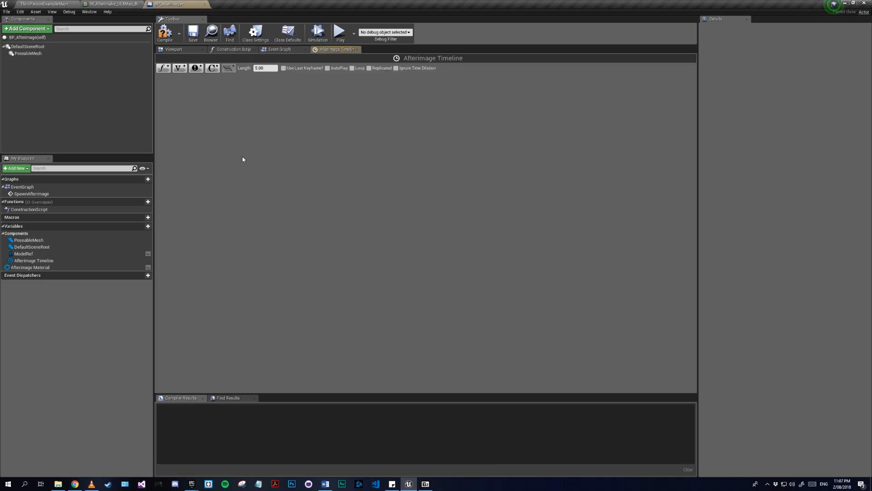
Add a float track named Opacity with timeline length 1.0.
{"action": "left_click", "coordinate": [163, 68]}
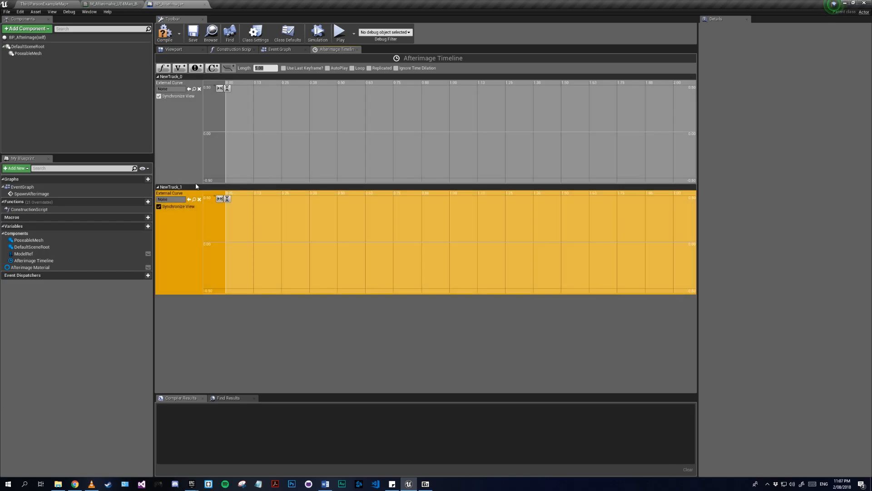
{"action": "double_click", "coordinate": [169, 77]}
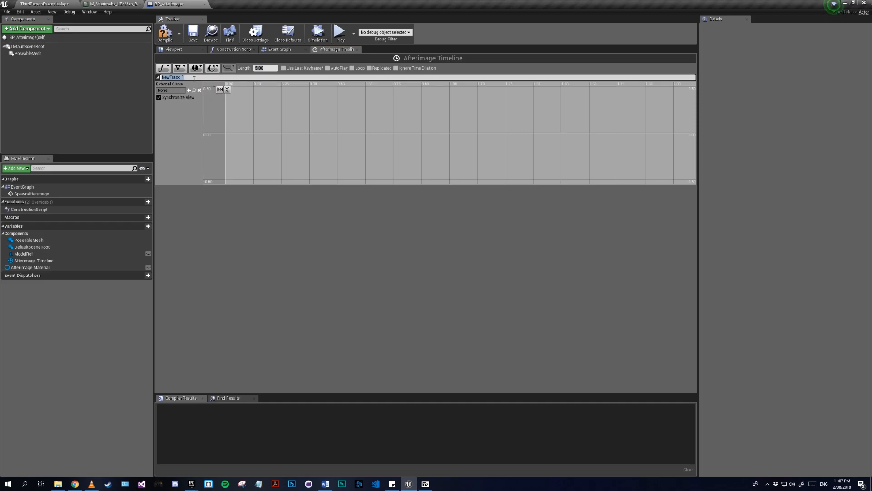
{"action": "type", "text": "Opacity"}
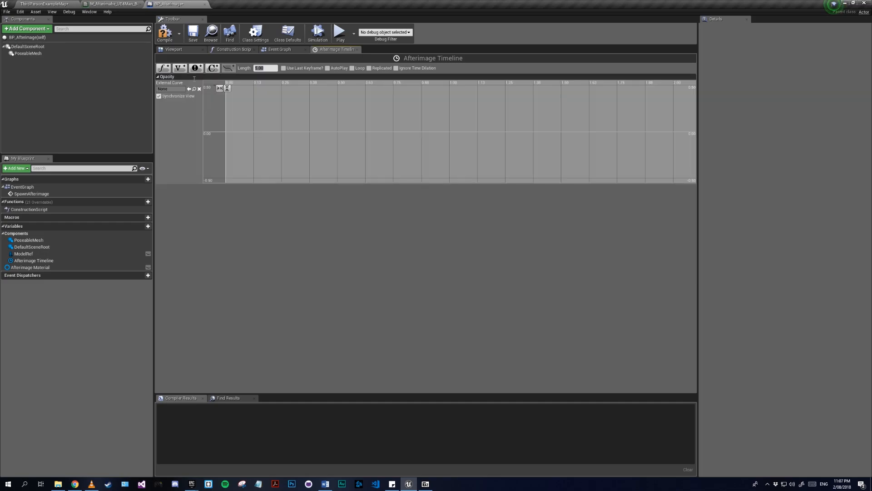
{"action": "triple_click", "coordinate": [265, 68]}
{"action": "type", "text": "1"}
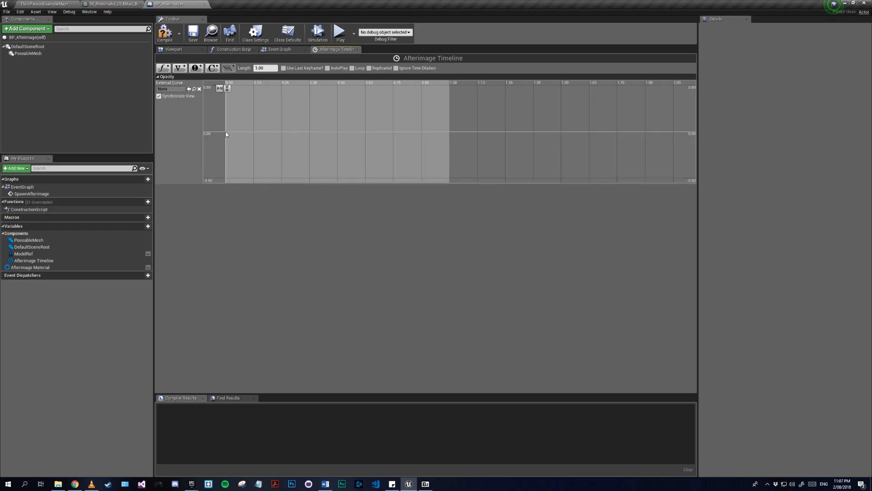
Key the Opacity curve from (0,1) to (1,0) with auto interpolation and compile.
{"action": "left_click", "coordinate": [226, 133]}
{"action": "type", "text": "1"}
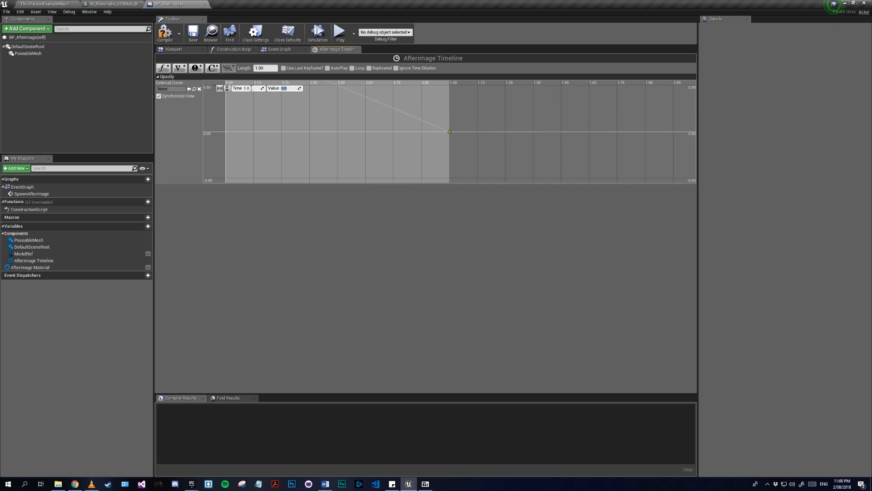
{"action": "left_click", "coordinate": [219, 88]}
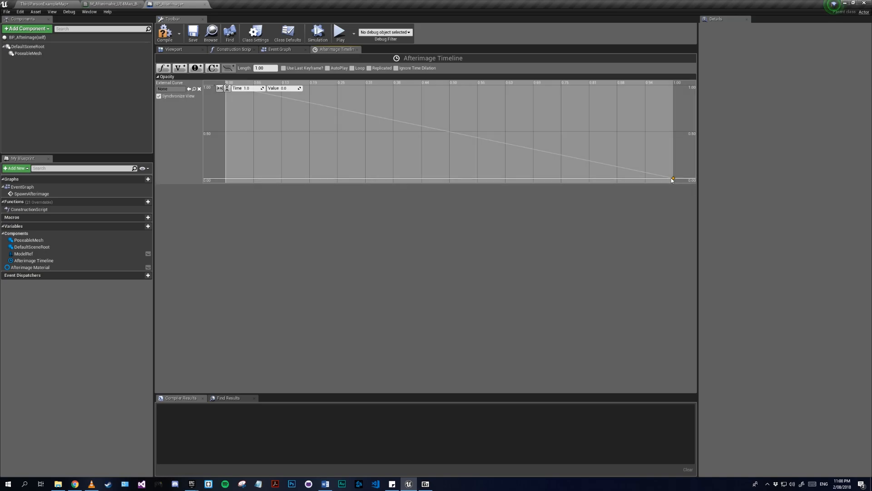
{"action": "left_click", "coordinate": [673, 178]}
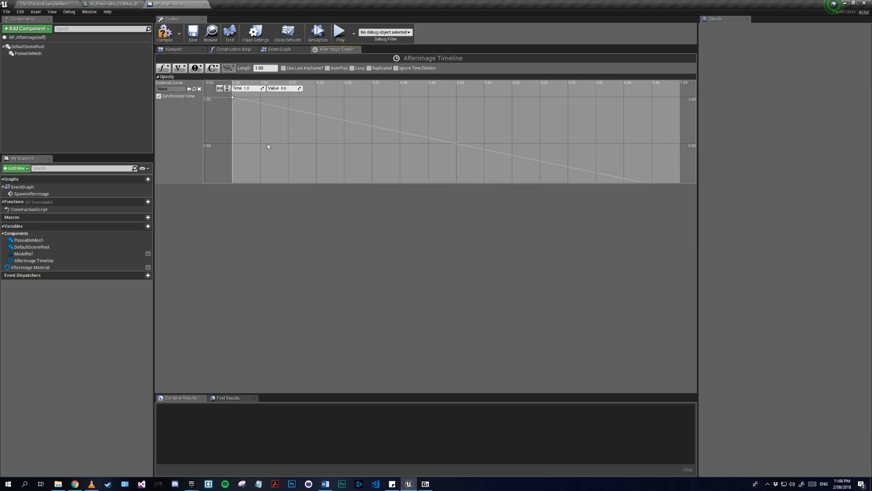
{"action": "right_click", "coordinate": [233, 96]}
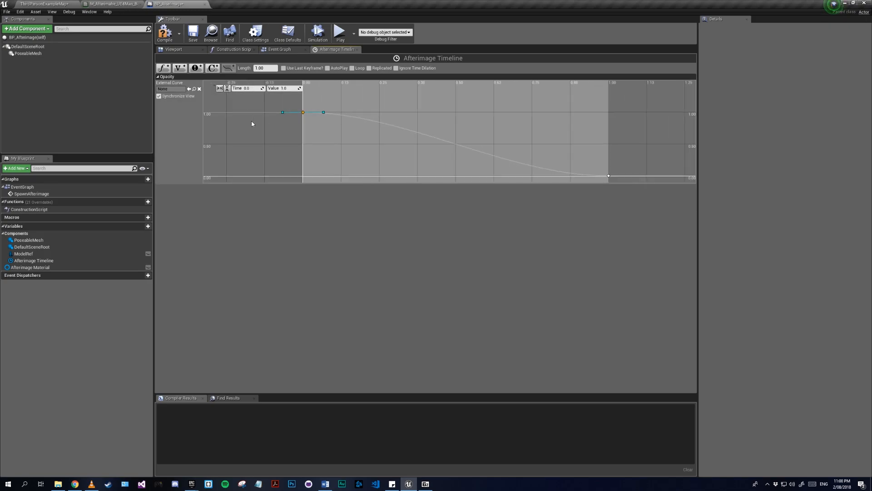
{"action": "left_click", "coordinate": [165, 32]}
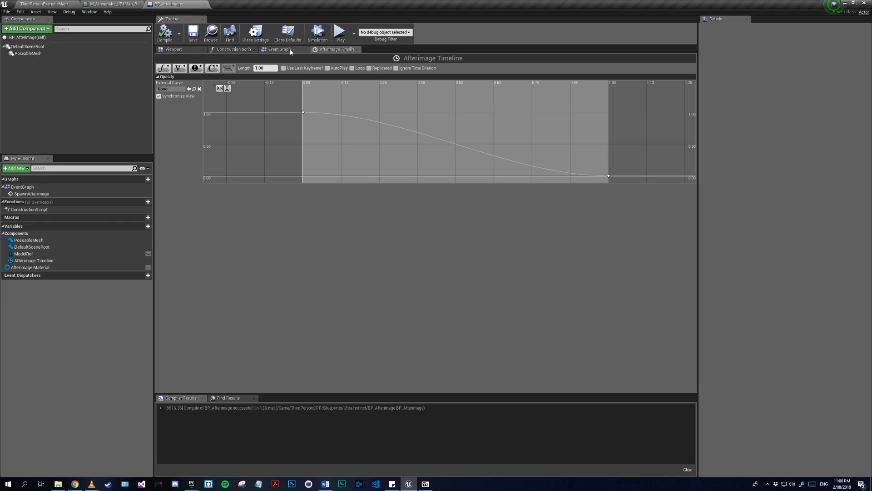
{"action": "left_click", "coordinate": [278, 49]}
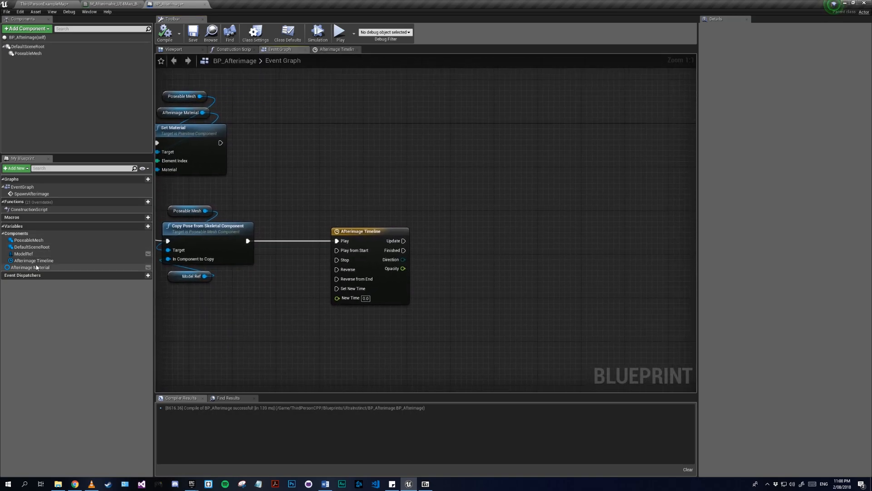
Drive Afterimage Material's Opacity scalar from the timeline update and Destroy Actor on finish, then compile.
{"action": "left_click", "coordinate": [30, 267]}
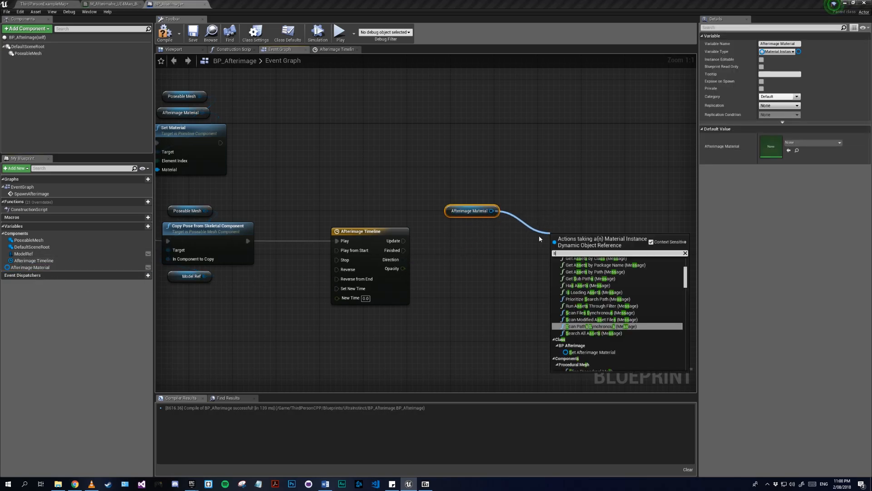
{"action": "type", "text": "setsc"}
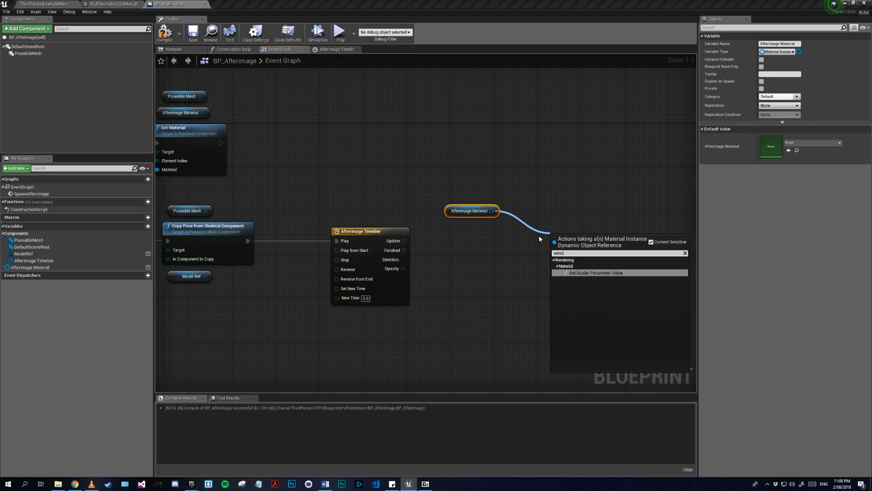
{"action": "left_click", "coordinate": [595, 273]}
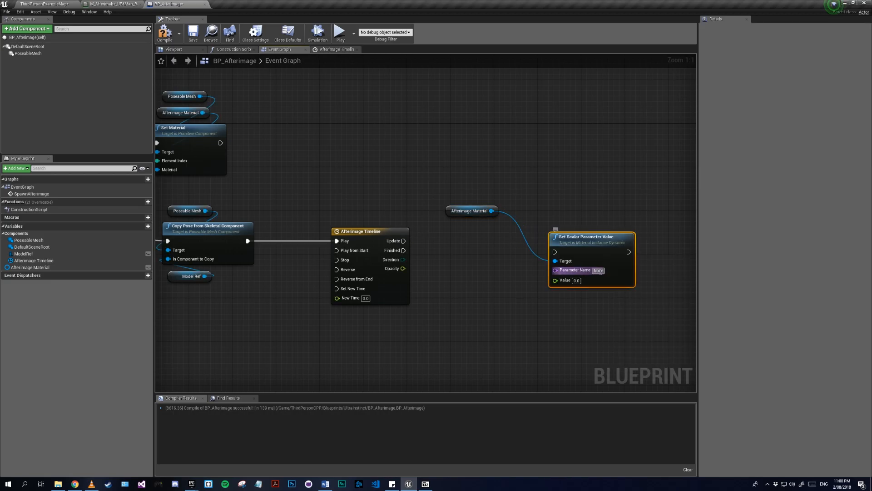
{"action": "mouse_move", "coordinate": [599, 270]}
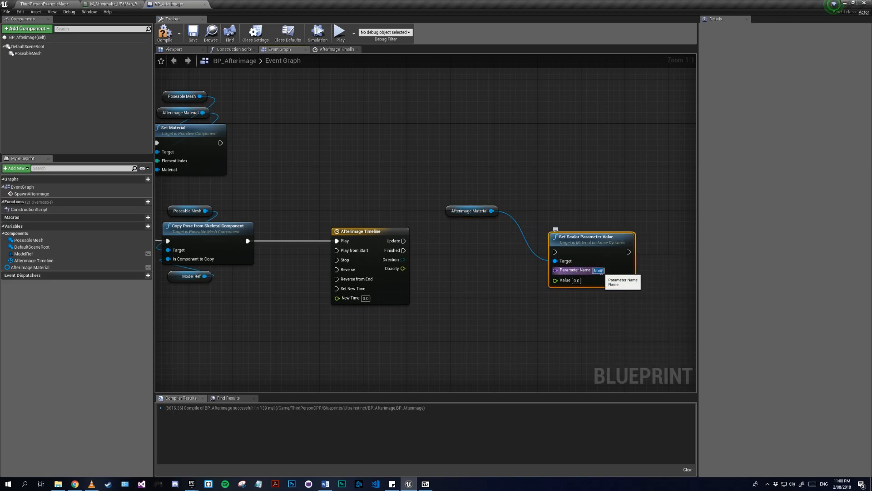
{"action": "left_click", "coordinate": [598, 270]}
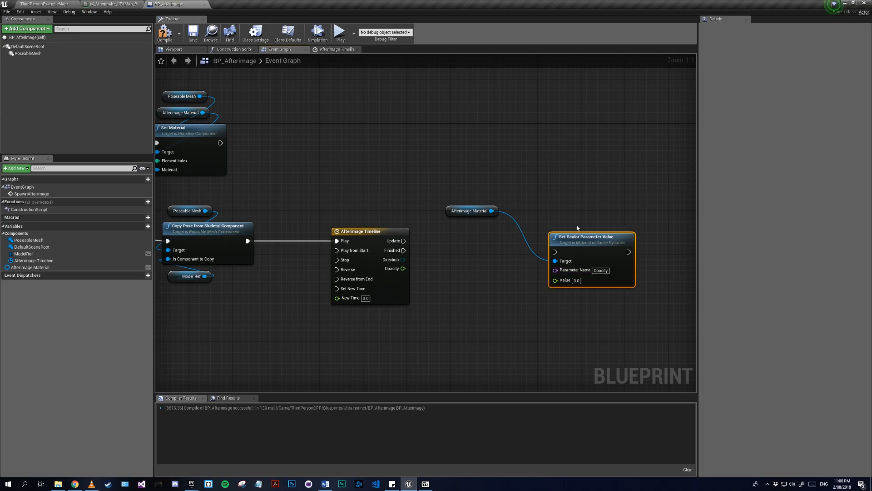
{"action": "mouse_move", "coordinate": [628, 312]}
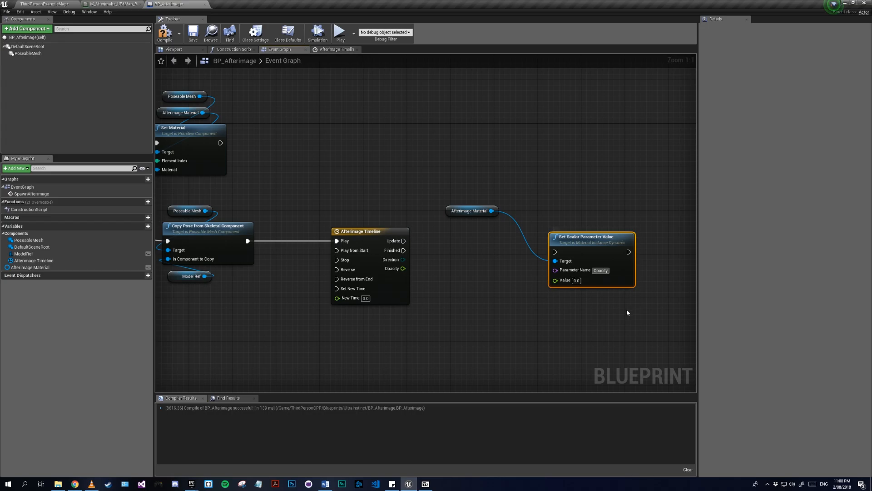
{"action": "mouse_move", "coordinate": [512, 283]}
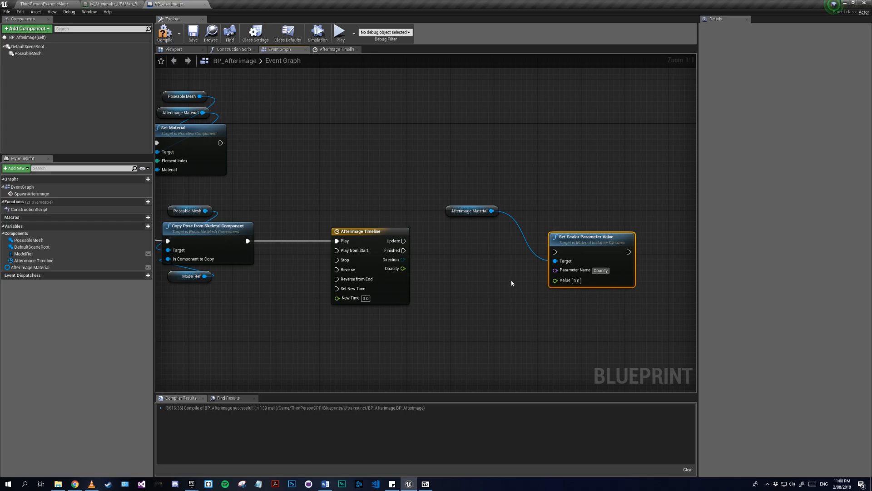
{"action": "mouse_move", "coordinate": [409, 274]}
{"action": "type", "text": "destr"}
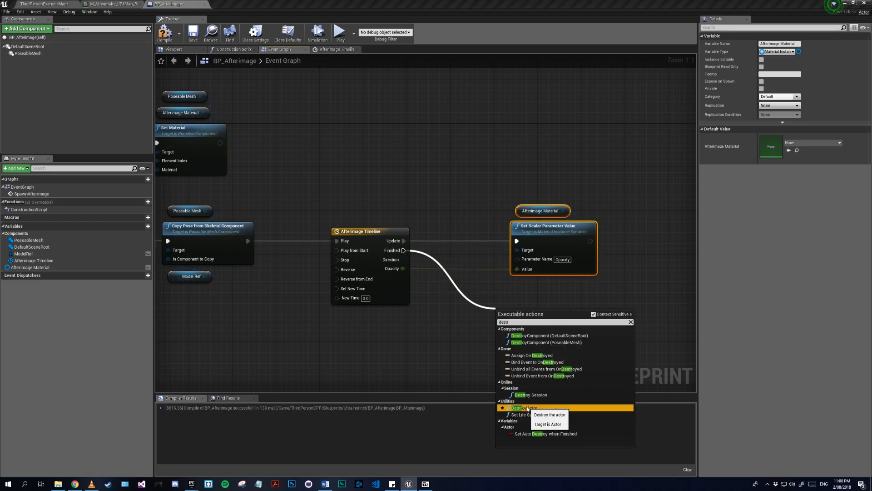
{"action": "left_click", "coordinate": [522, 407]}
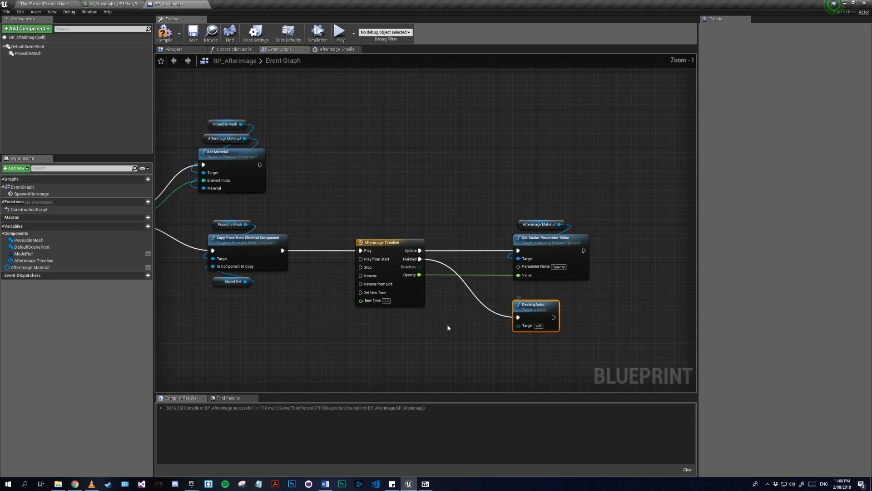
{"action": "left_click", "coordinate": [164, 33]}
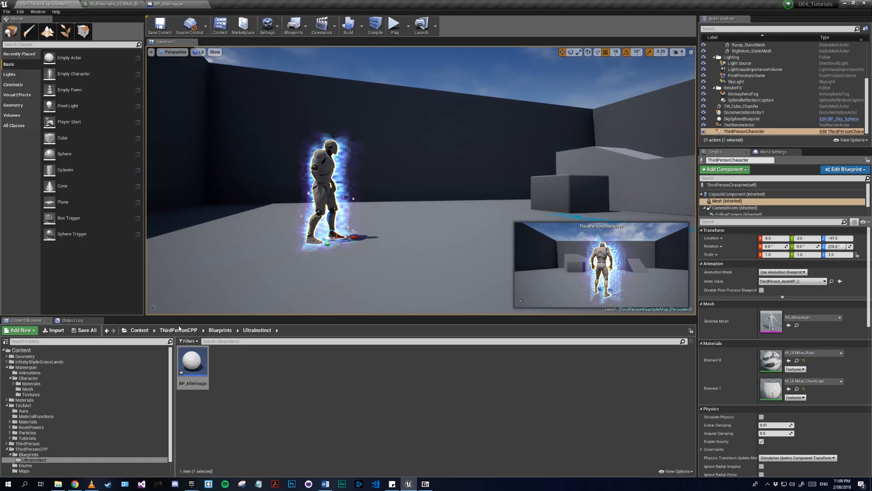
Bring up KB_crouch_Start_Montage from the mannequin Animations folder and return to the level editor.
{"action": "left_click", "coordinate": [28, 372]}
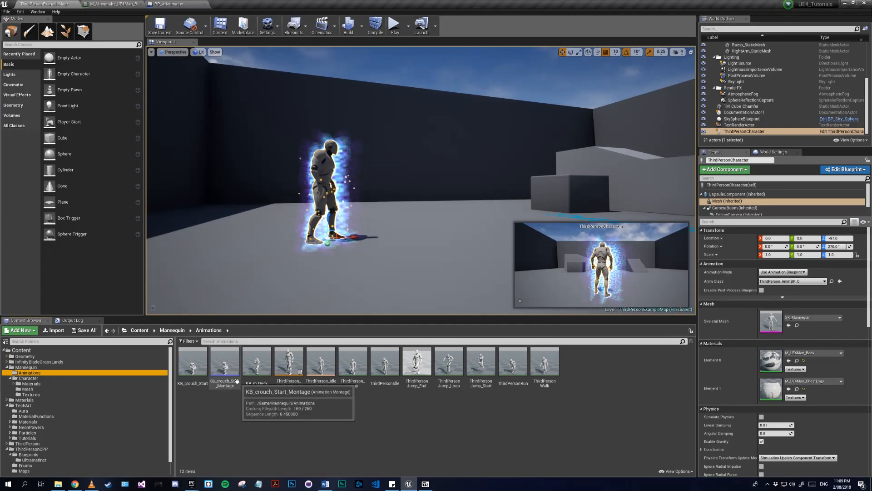
{"action": "double_click", "coordinate": [224, 362]}
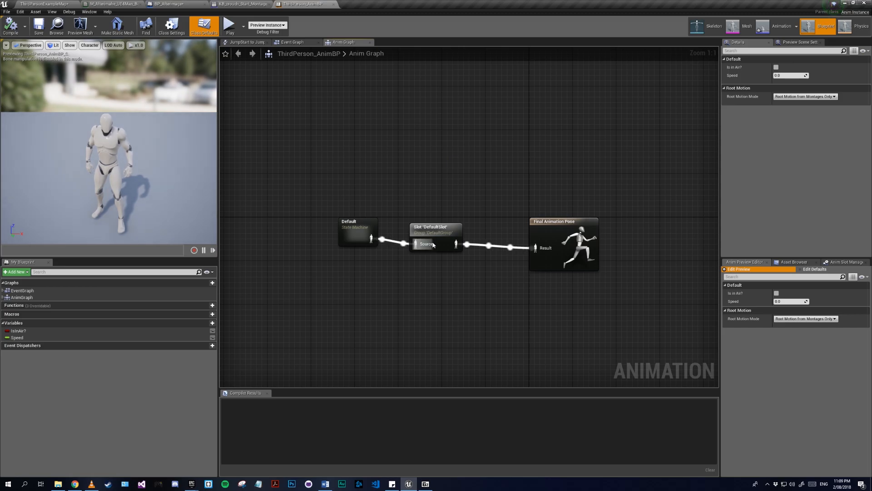
{"action": "mouse_move", "coordinate": [643, 60]}
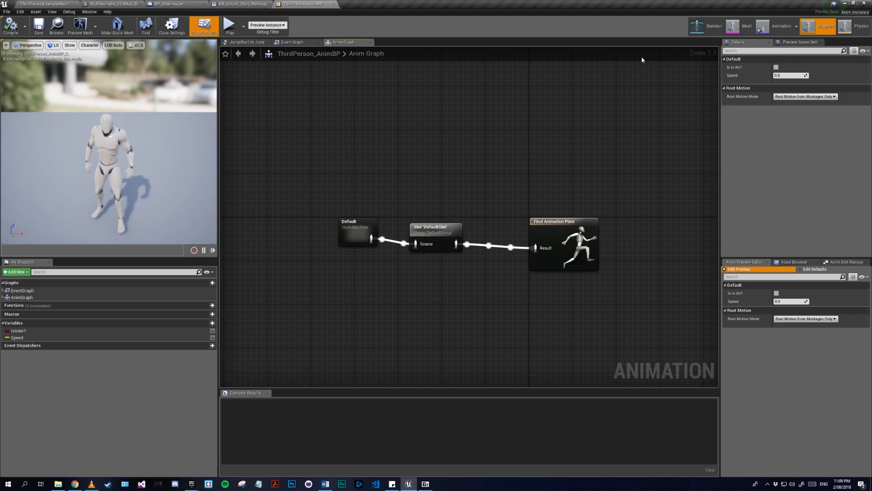
{"action": "left_click", "coordinate": [241, 4]}
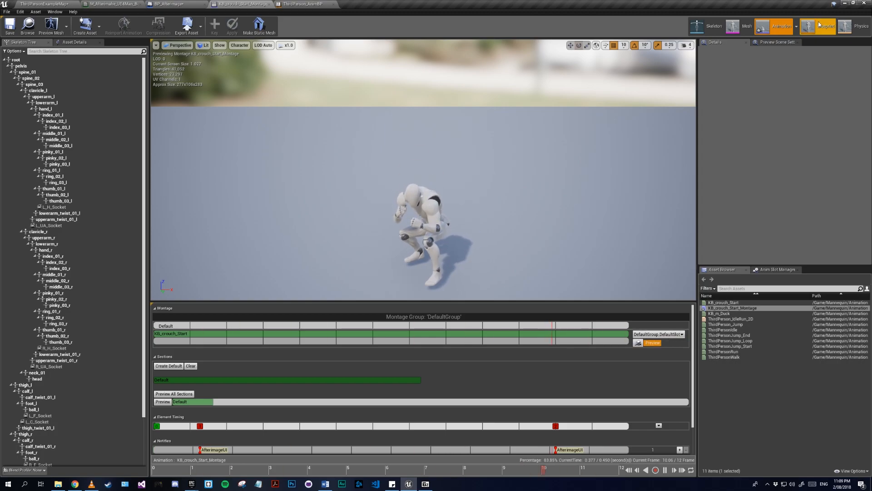
{"action": "left_click", "coordinate": [303, 4]}
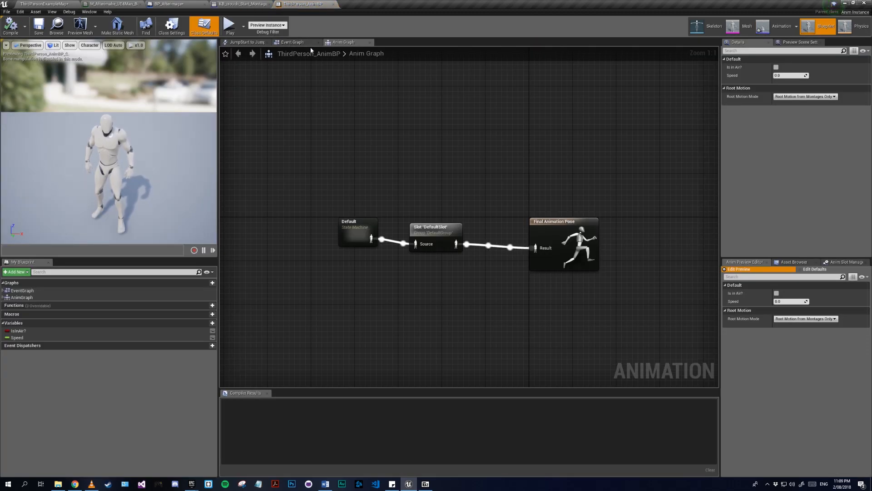
{"action": "left_click", "coordinate": [292, 42]}
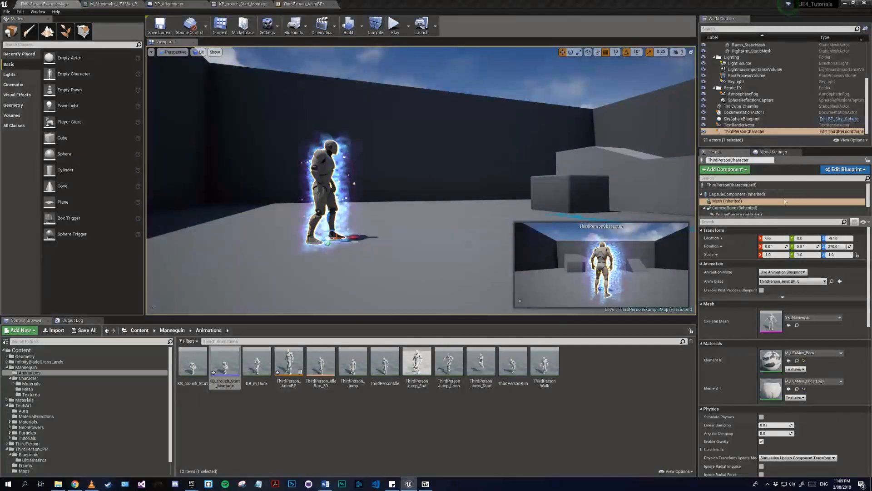
Add a SpawnActor node after the Afterimage event with BP_Afterimage as its class.
{"action": "left_click", "coordinate": [843, 169]}
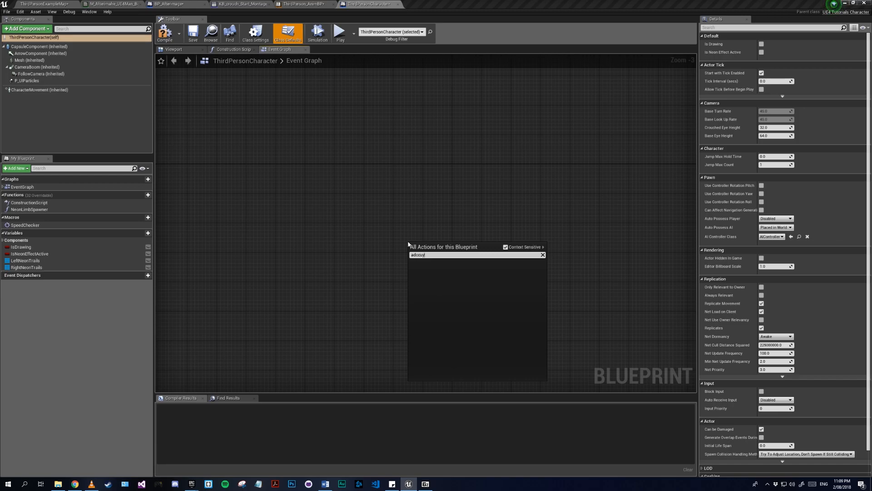
{"action": "type", "text": "add"}
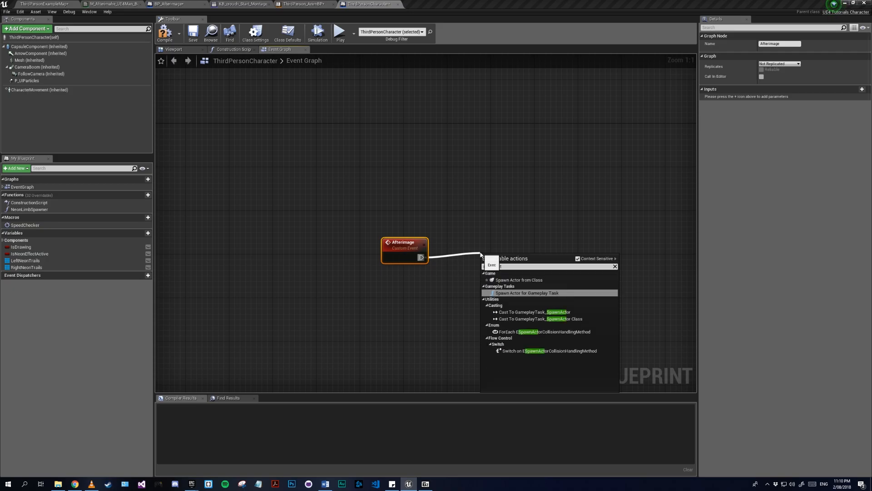
{"action": "left_click", "coordinate": [518, 279]}
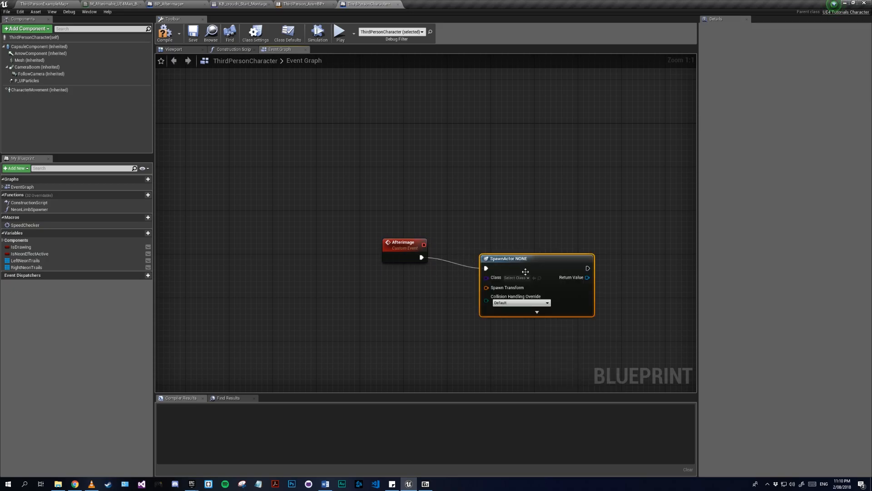
{"action": "left_click", "coordinate": [516, 277]}
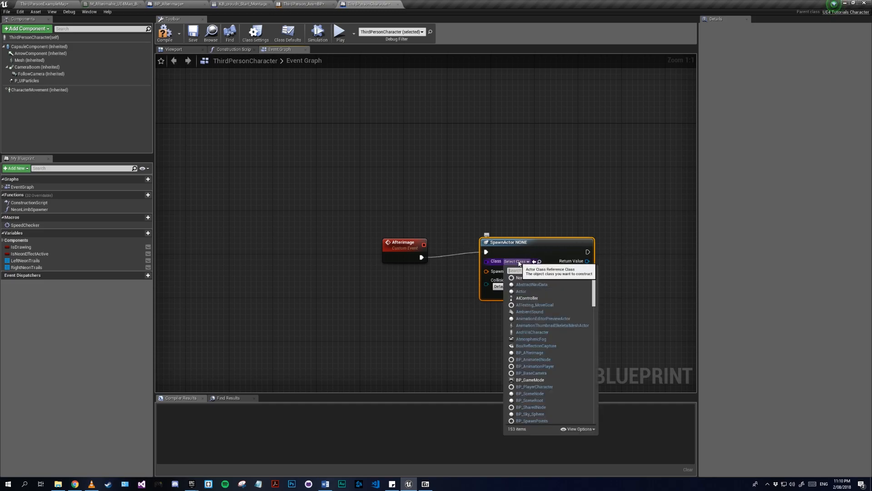
{"action": "type", "text": "afterim"}
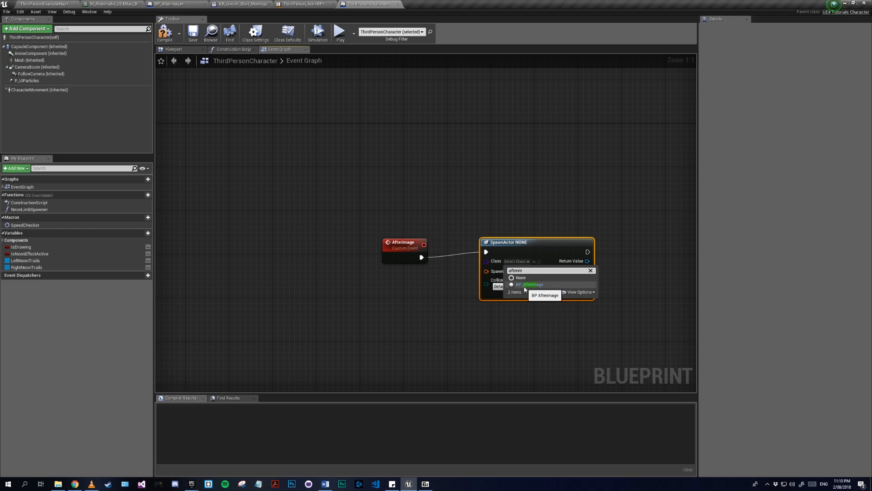
{"action": "left_click", "coordinate": [529, 284]}
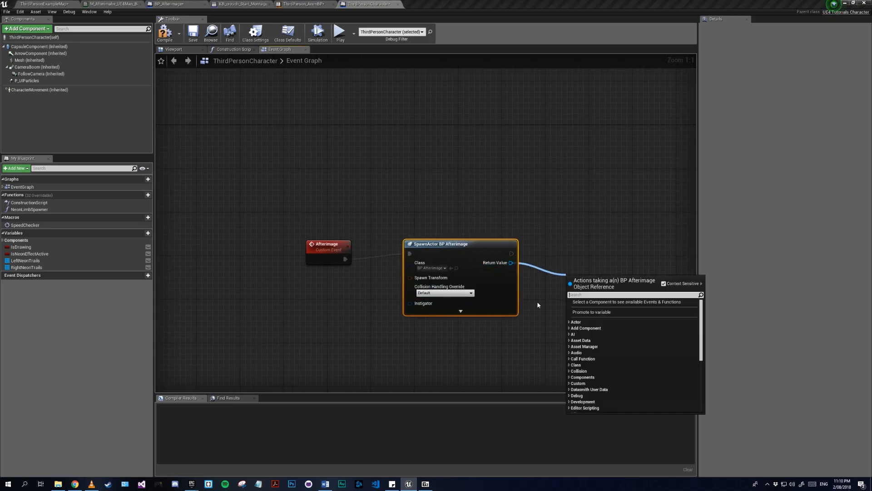
{"action": "mouse_move", "coordinate": [533, 305]}
{"action": "type", "text": "mj"}
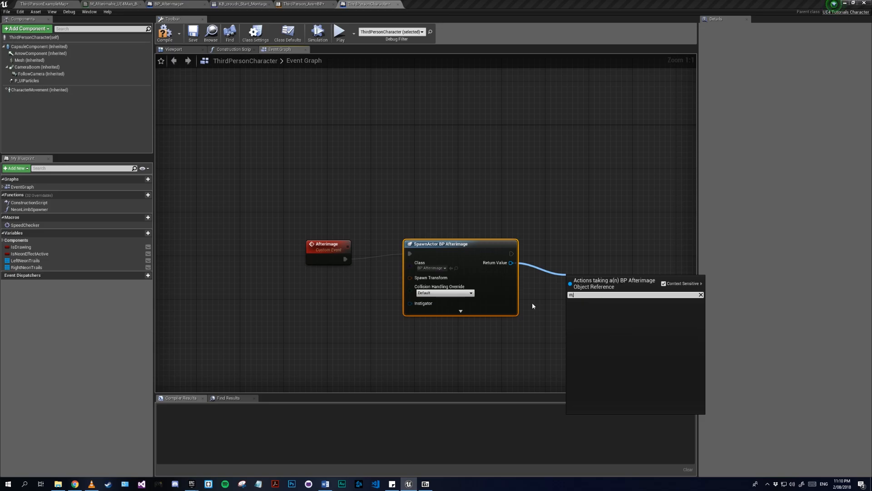
Set the spawned afterimage's Model Ref to Mesh, call Spawn Afterimage, and compile with Spawn Transform errors.
{"action": "type", "text": "odel"}
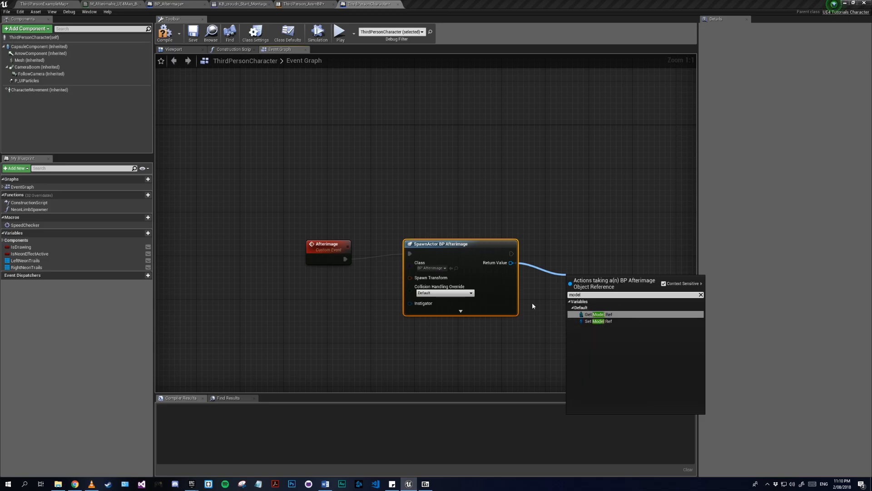
{"action": "left_click", "coordinate": [599, 321]}
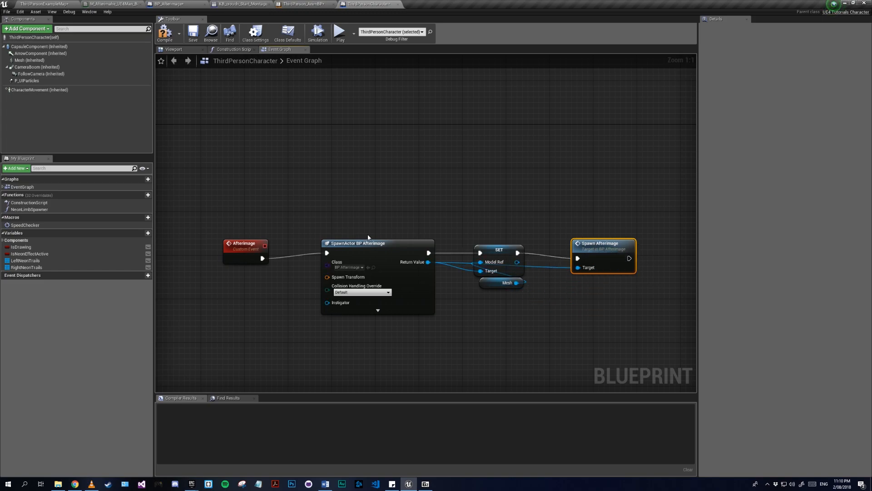
{"action": "left_click", "coordinate": [164, 33]}
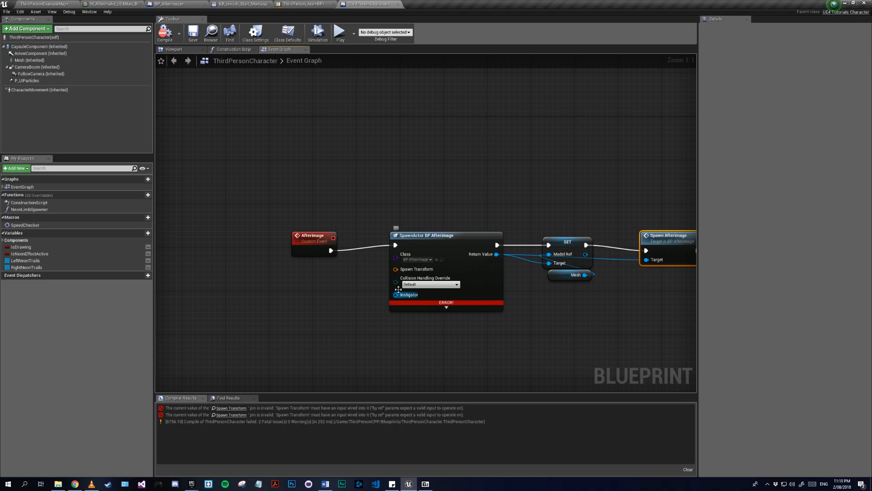
Feed the Mesh's Get World Transform into Spawn Transform and recompile ThirdPersonCharacter successfully.
{"action": "left_click", "coordinate": [29, 60]}
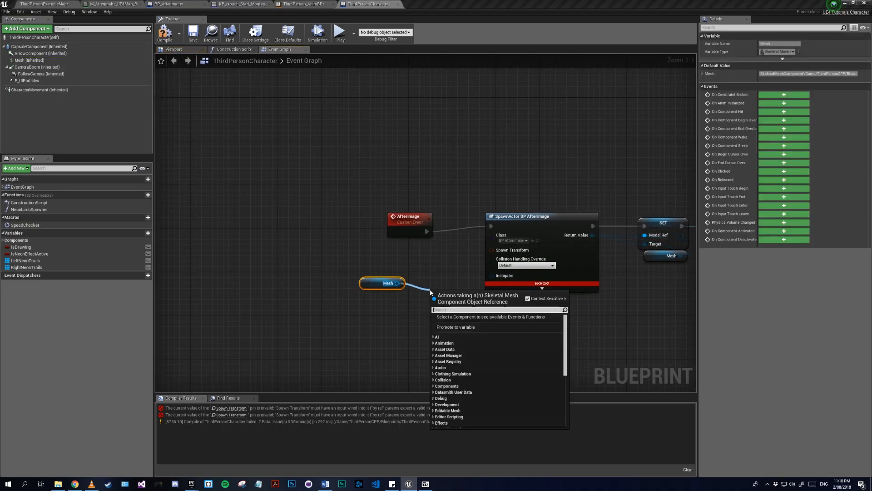
{"action": "type", "text": "w"}
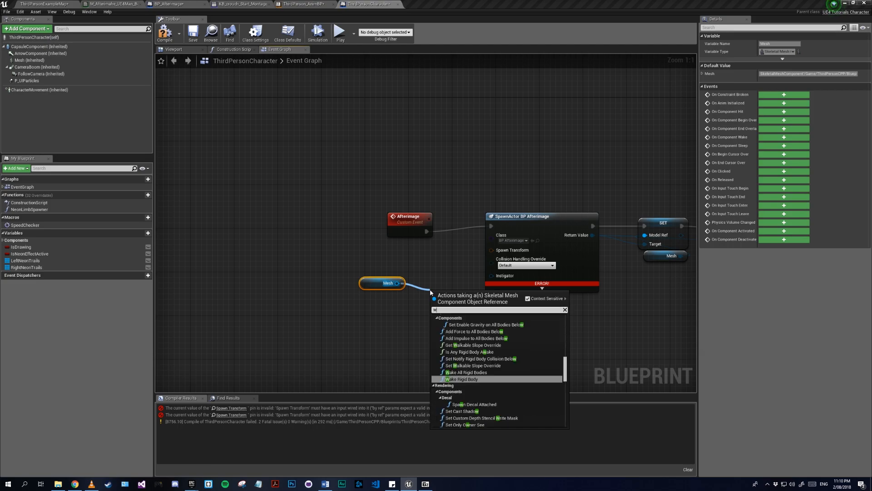
{"action": "type", "text": "worldtr"}
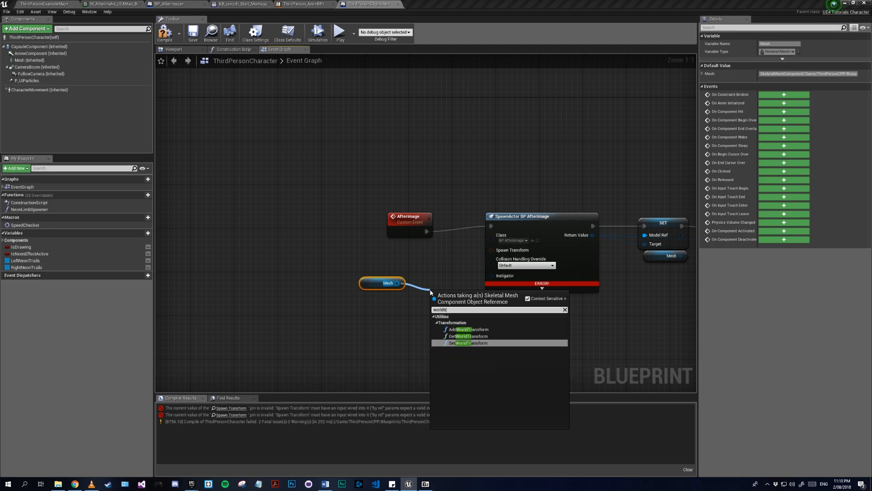
{"action": "left_click", "coordinate": [463, 336]}
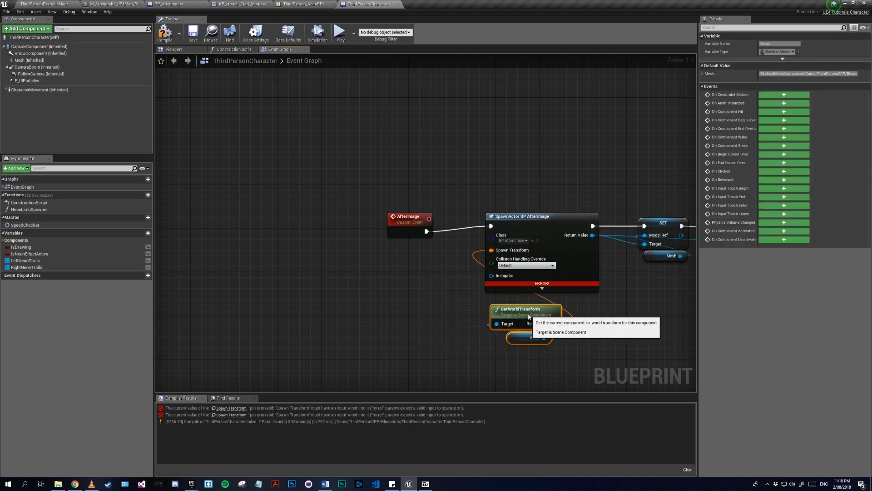
{"action": "left_click", "coordinate": [165, 32]}
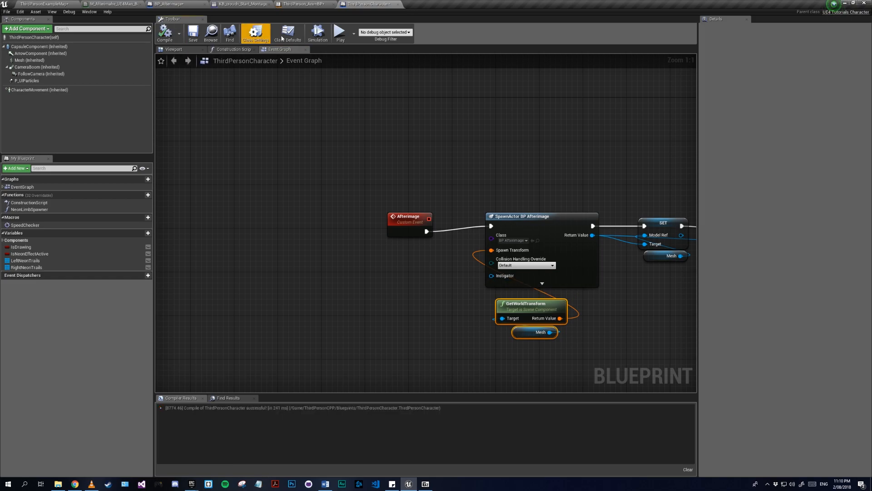
{"action": "left_click", "coordinate": [305, 4]}
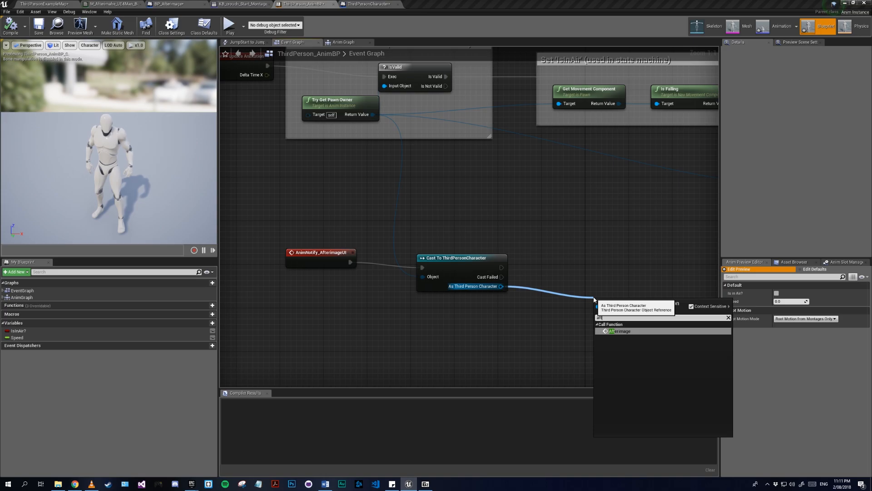
Call the character's Afterimage event from the As Third Person Character cast output.
{"action": "left_click", "coordinate": [619, 331]}
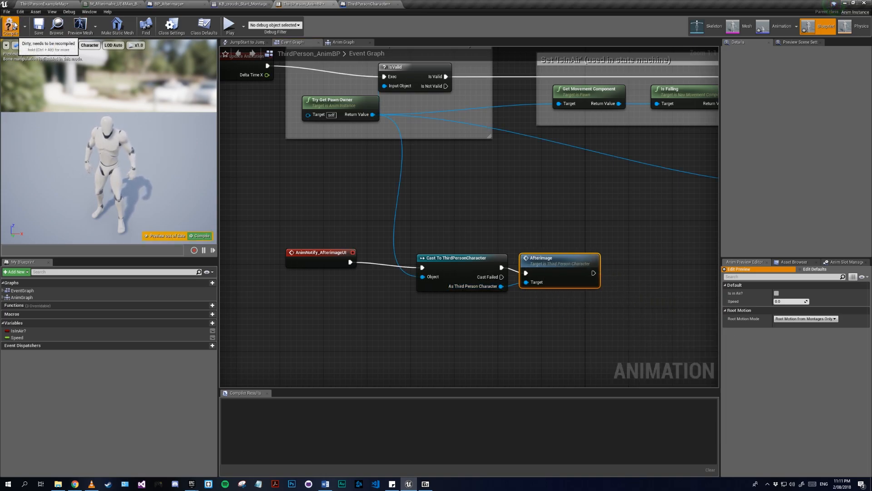
{"action": "left_click", "coordinate": [367, 4]}
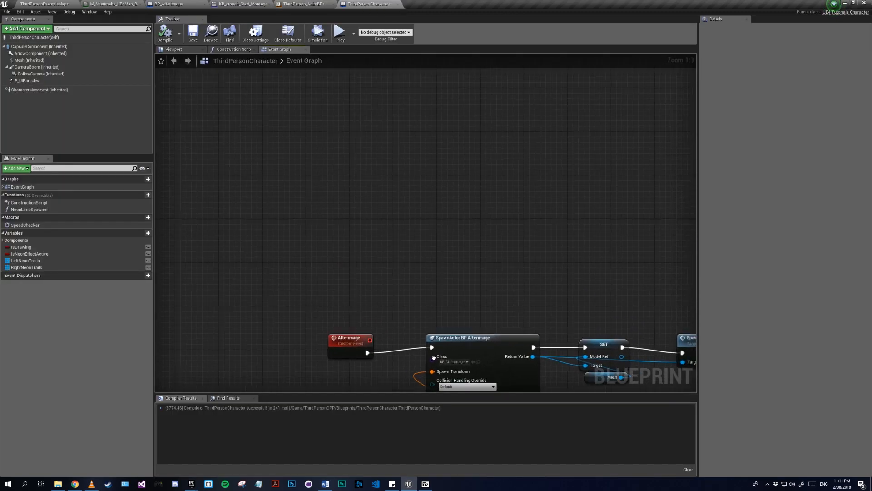
Add an F keyboard event whose Pressed pin plays KB_crouch_Start_Montage.
{"action": "scroll", "scroll_direction": "down", "scroll_amount": 3}
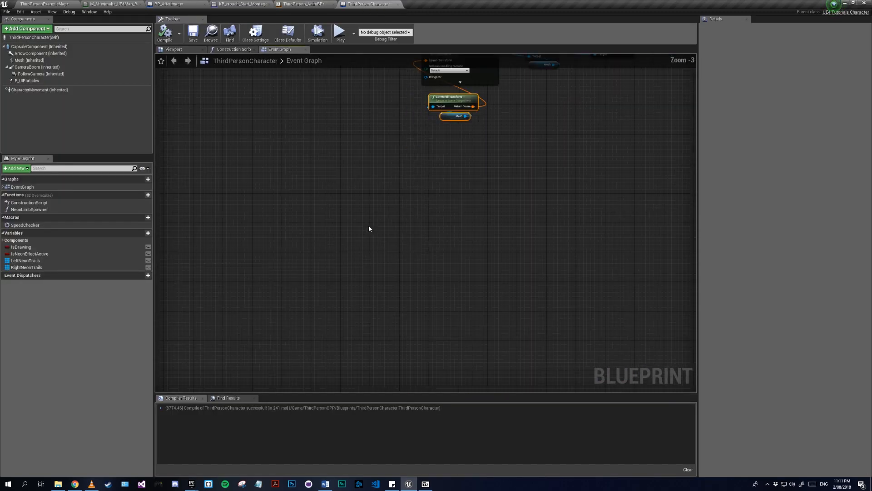
{"action": "right_click", "coordinate": [369, 228]}
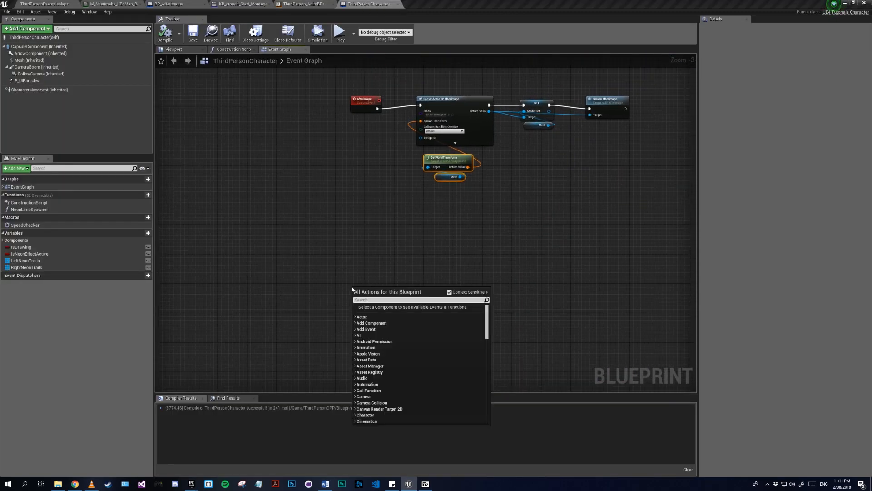
{"action": "type", "text": "f key"}
{"action": "type", "text": "play"}
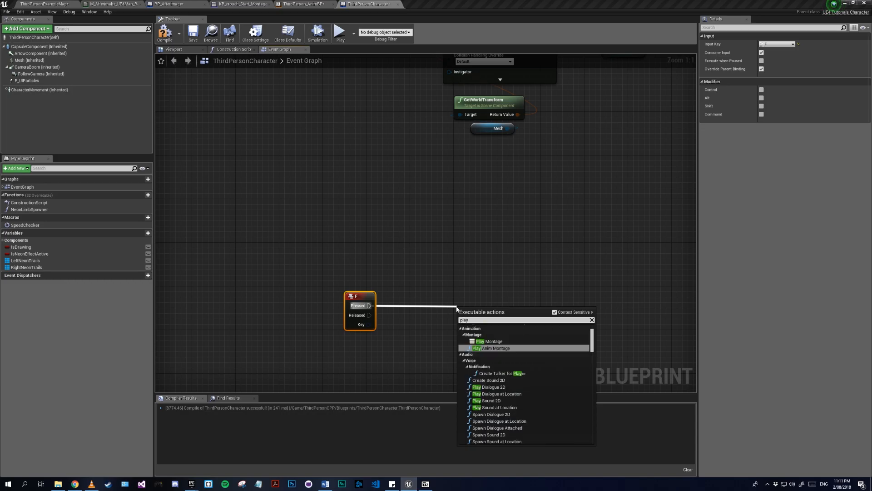
{"action": "left_click", "coordinate": [493, 347]}
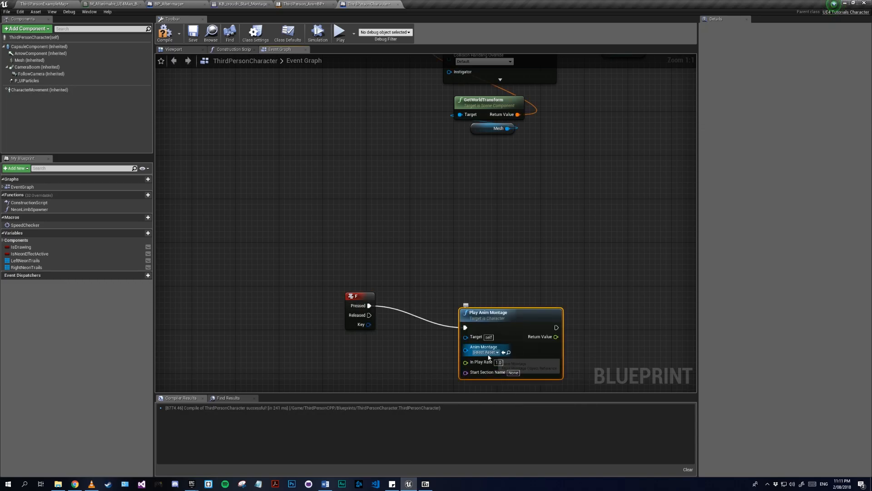
{"action": "left_click", "coordinate": [486, 360]}
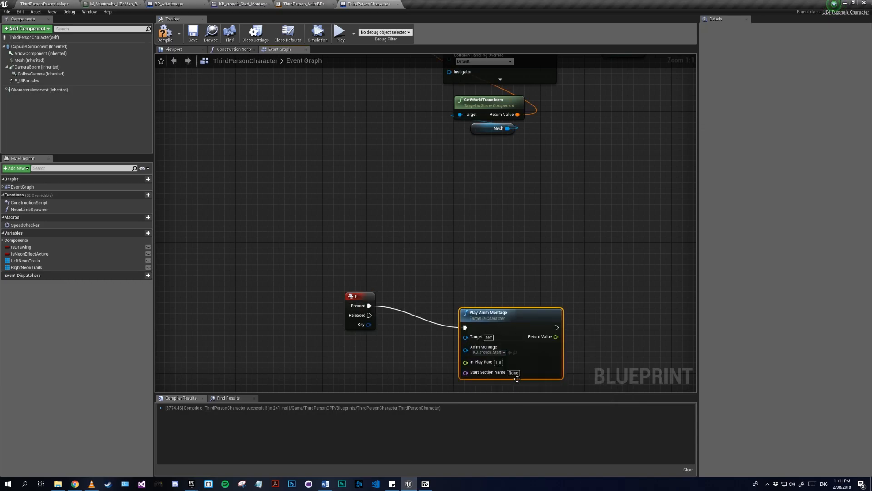
{"action": "left_click_drag", "start_coordinate": [487, 312], "coordinate": [474, 290]}
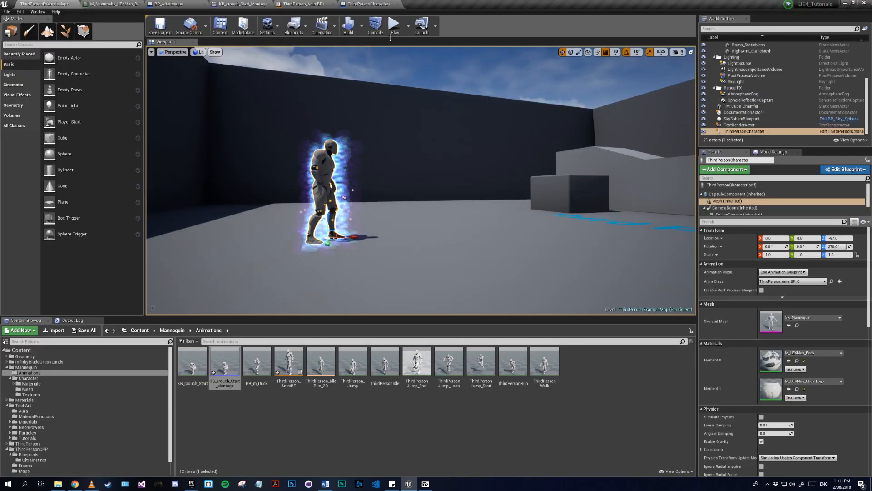
Play the level and take input control of the glowing mannequin.
{"action": "left_click", "coordinate": [395, 25]}
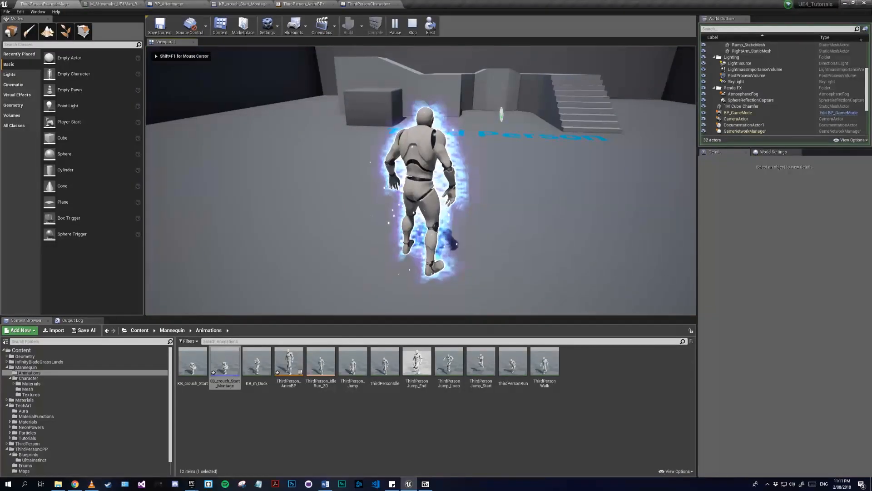
{"action": "left_click", "coordinate": [374, 26]}
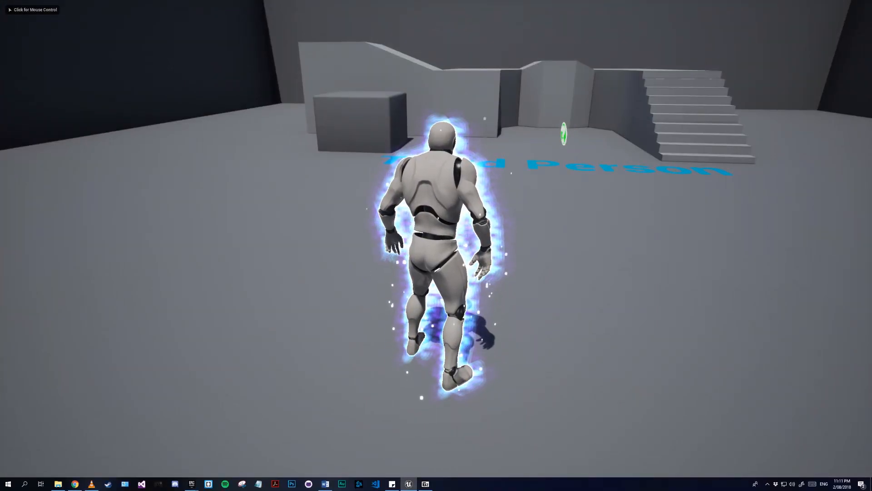